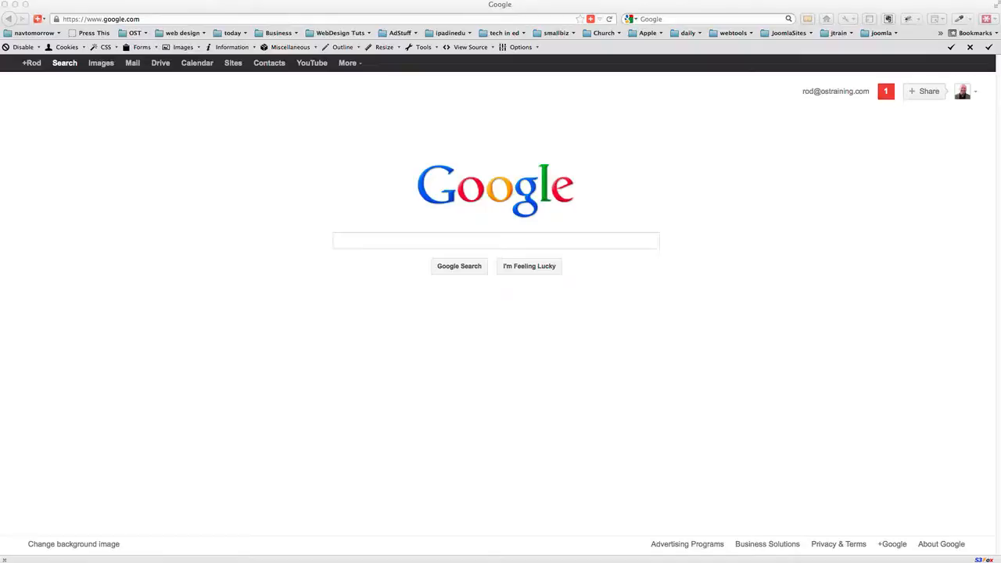
# Step: Search Google for "mamp" and open the mamp.info Download result
pyautogui.click(704, 19)
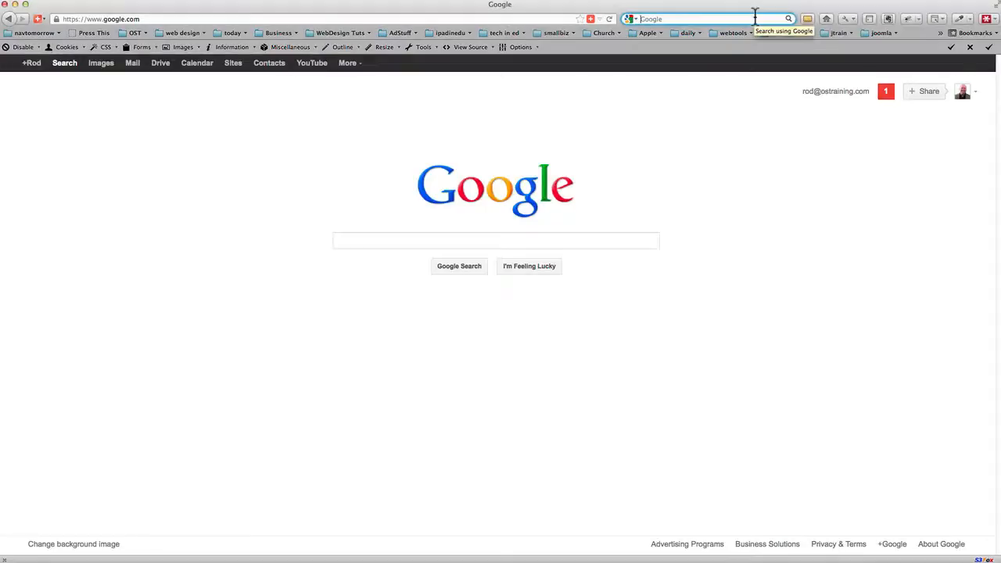
pyautogui.write('mamp')
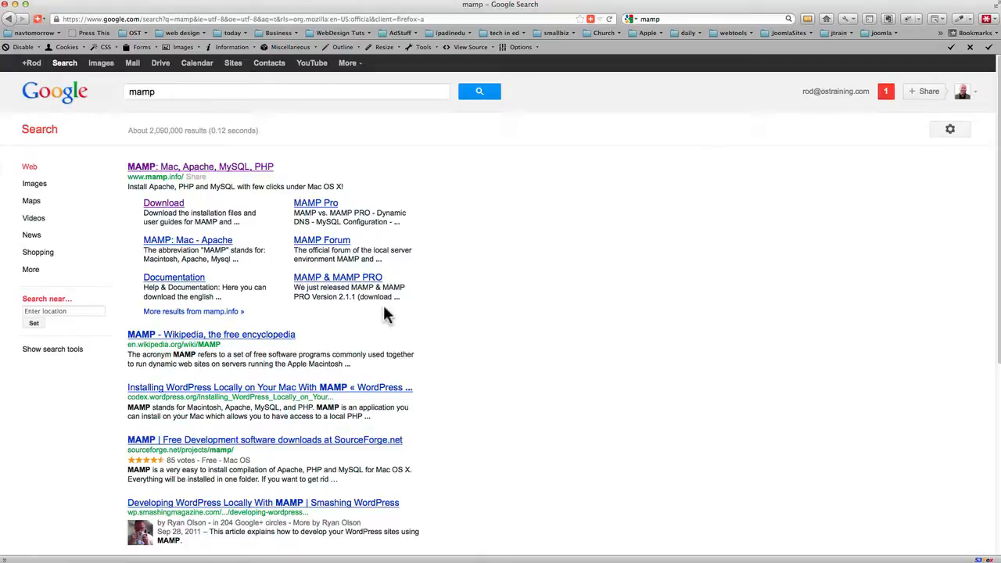
pyautogui.moveTo(163, 211)
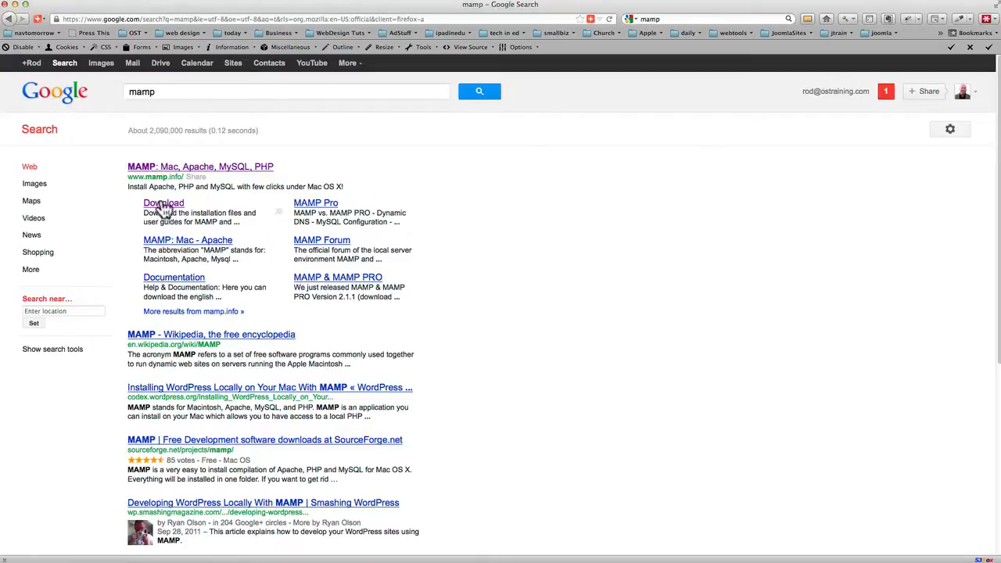
pyautogui.click(163, 203)
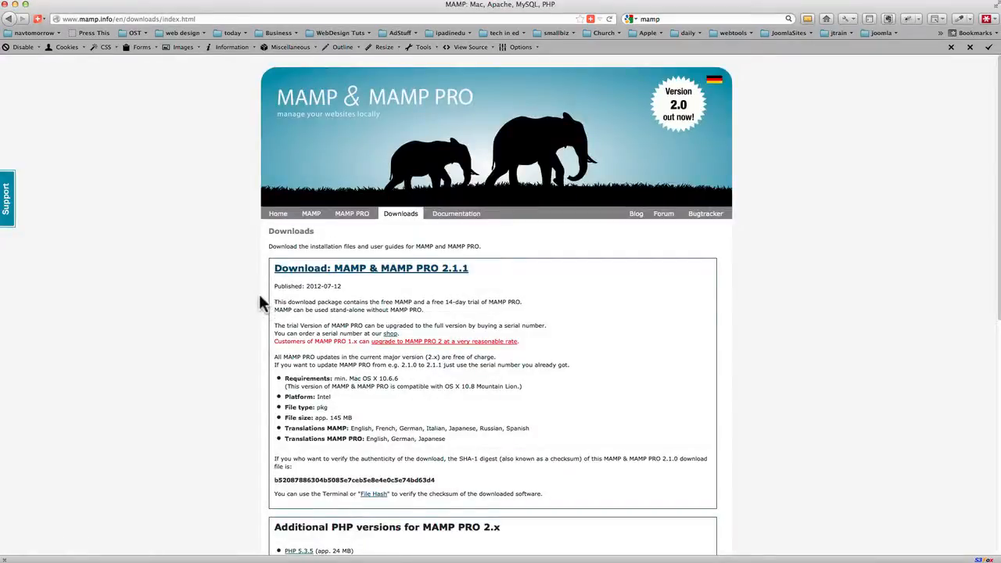
pyautogui.moveTo(372, 289)
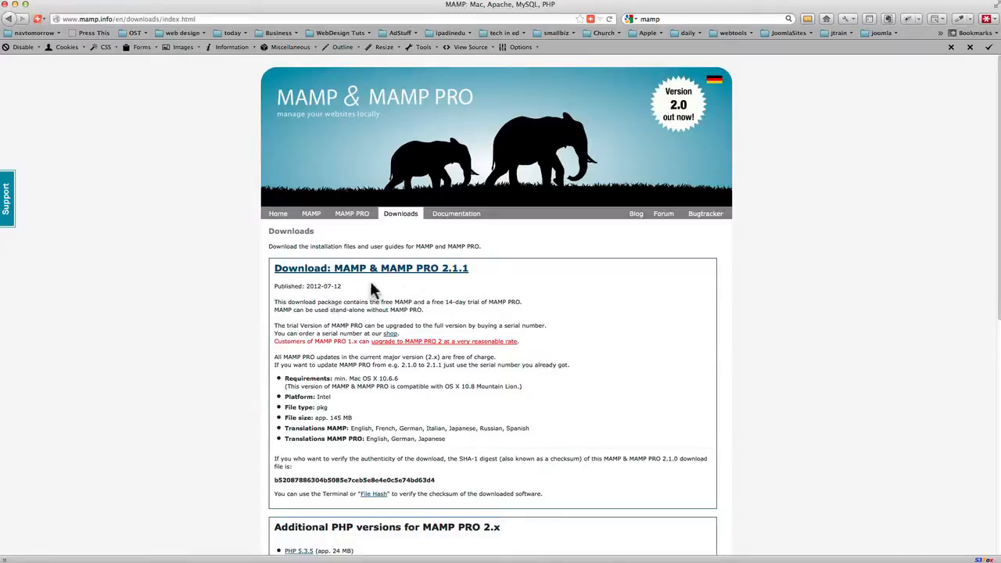
pyautogui.moveTo(425, 287)
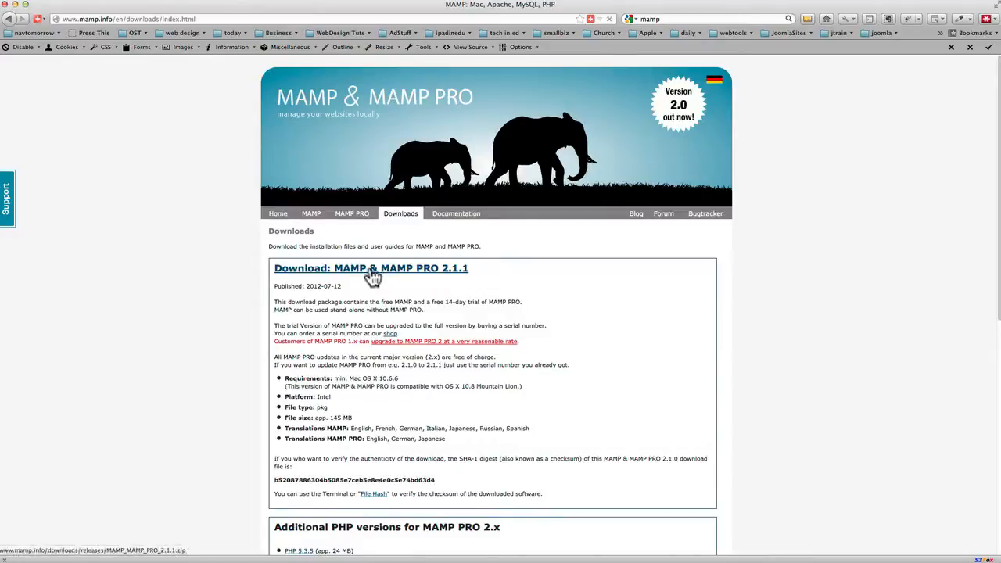
# Step: Start the MAMP & MAMP PRO 2.1.1 download, choosing to save MAMP_MAMP_PRO_2.1.1.zip
pyautogui.click(370, 269)
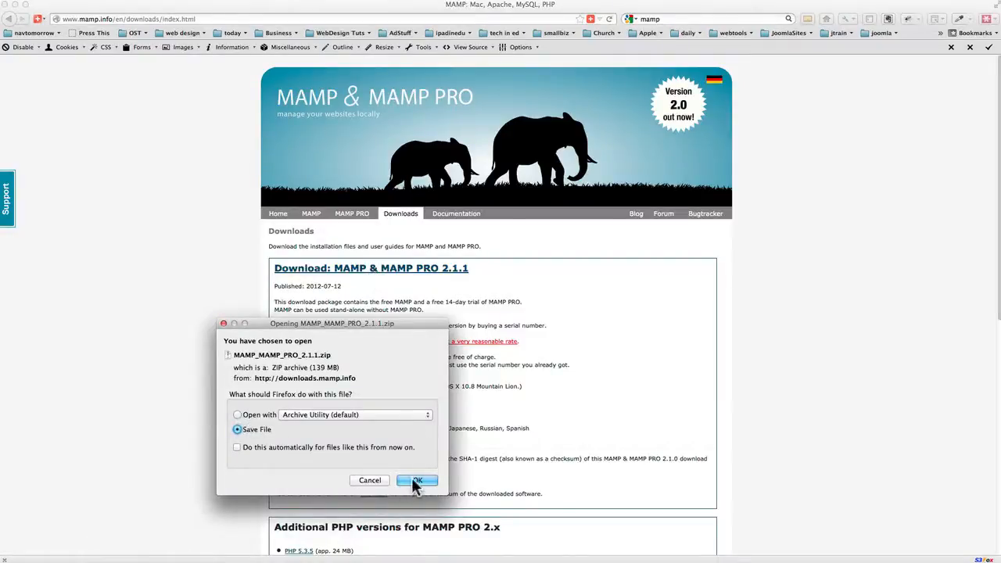
# Step: Save the zip, then find MAMP.pkg in Downloads and launch the installer
pyautogui.click(416, 480)
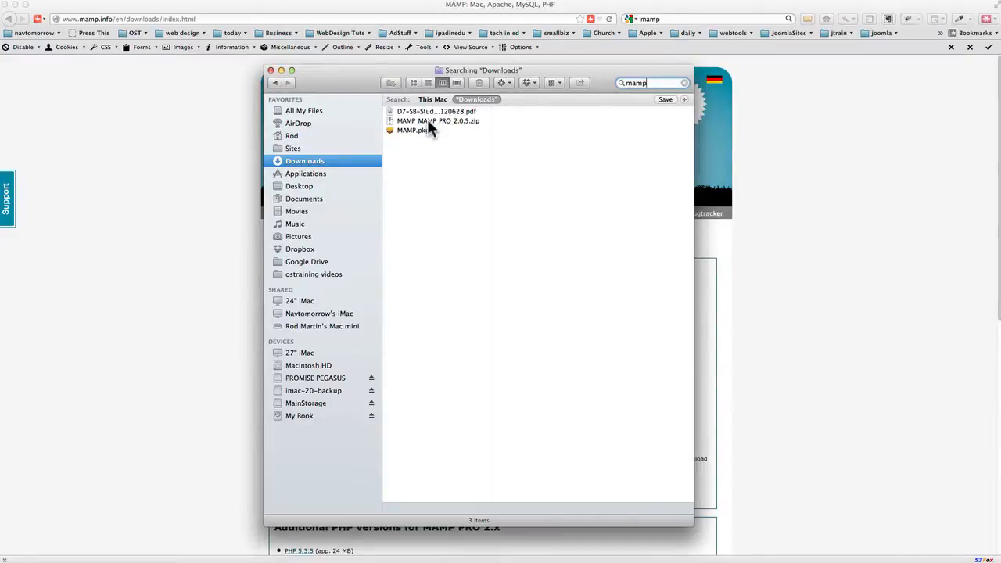
pyautogui.moveTo(413, 135)
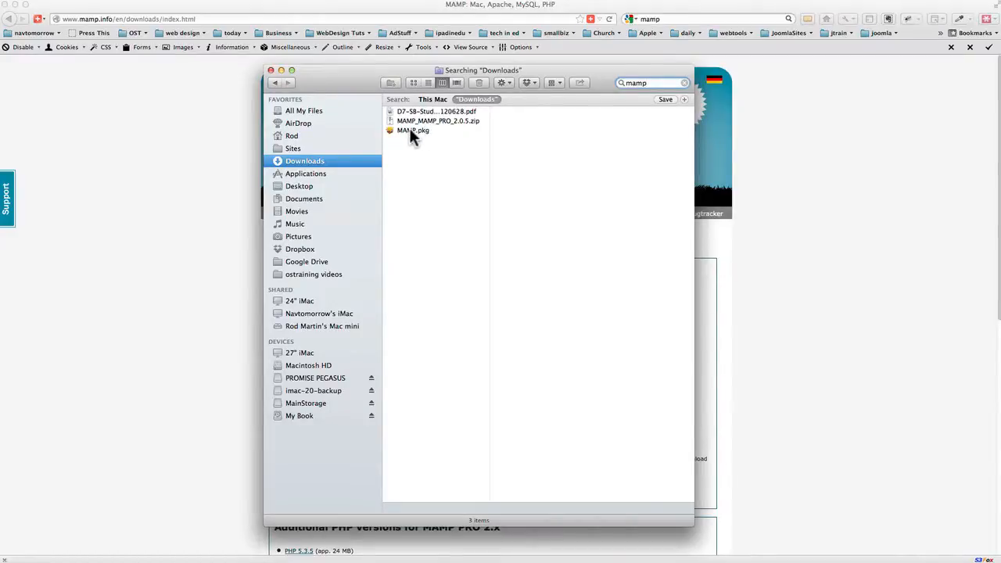
pyautogui.click(413, 130)
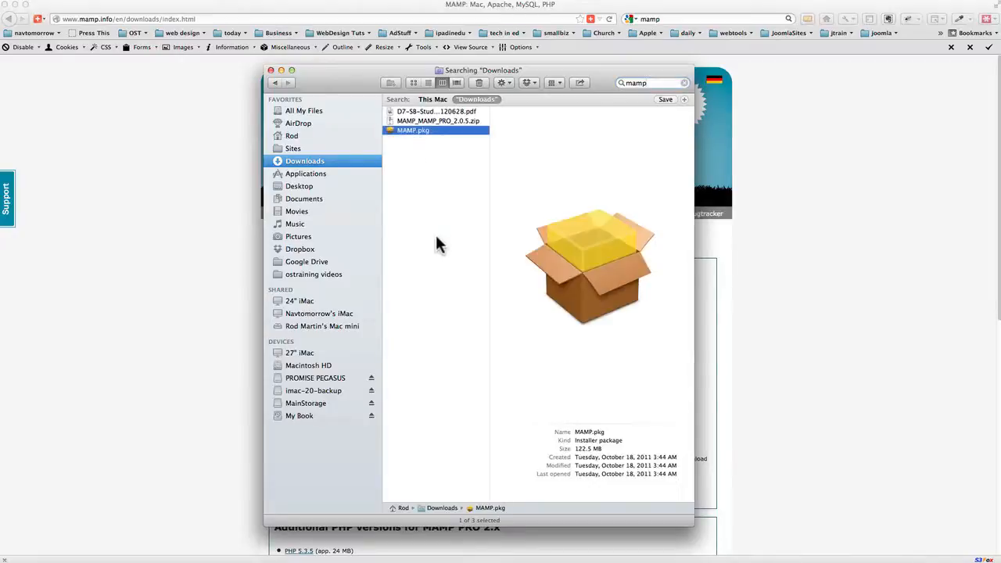
pyautogui.doubleClick(413, 131)
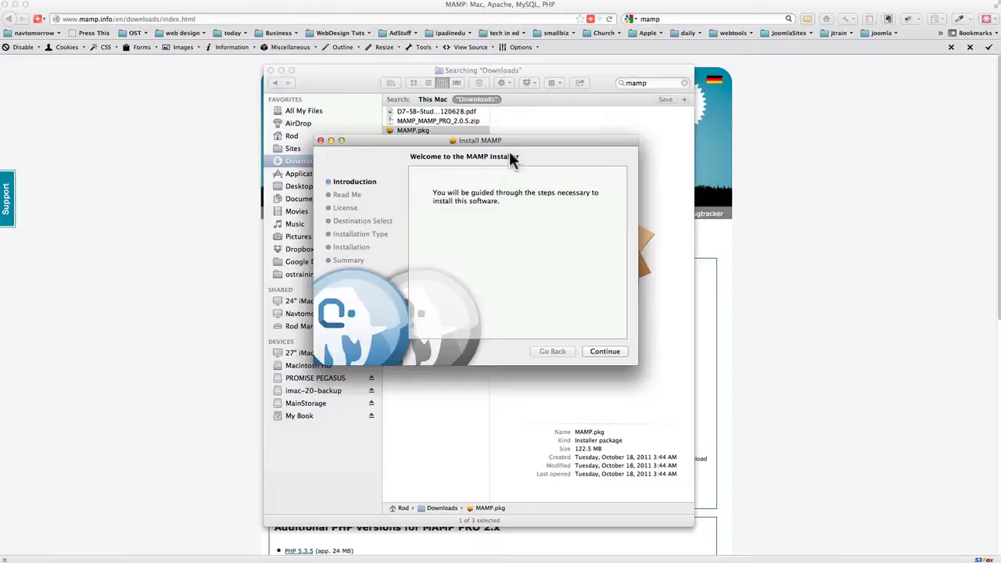
pyautogui.moveTo(357, 269)
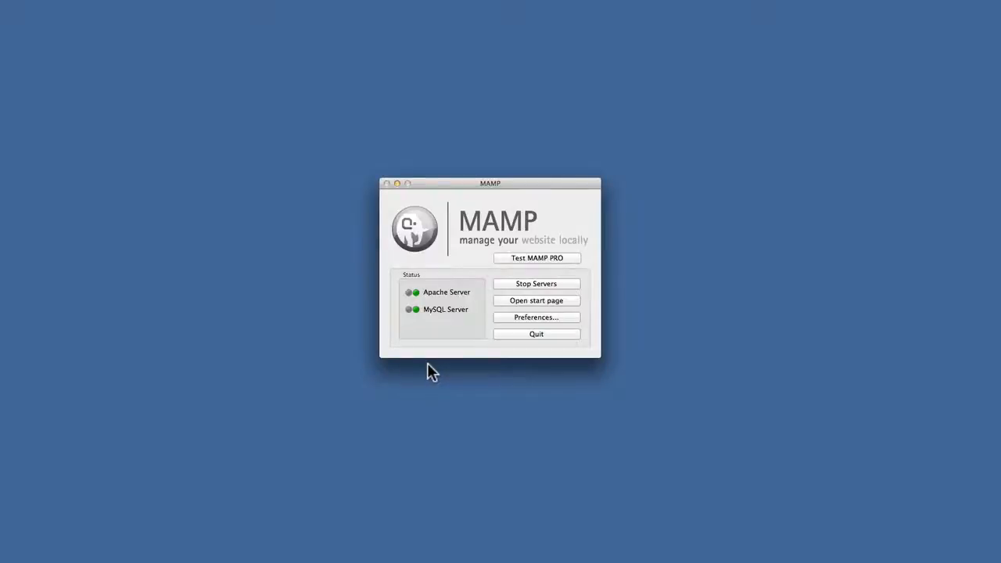
pyautogui.moveTo(438, 311)
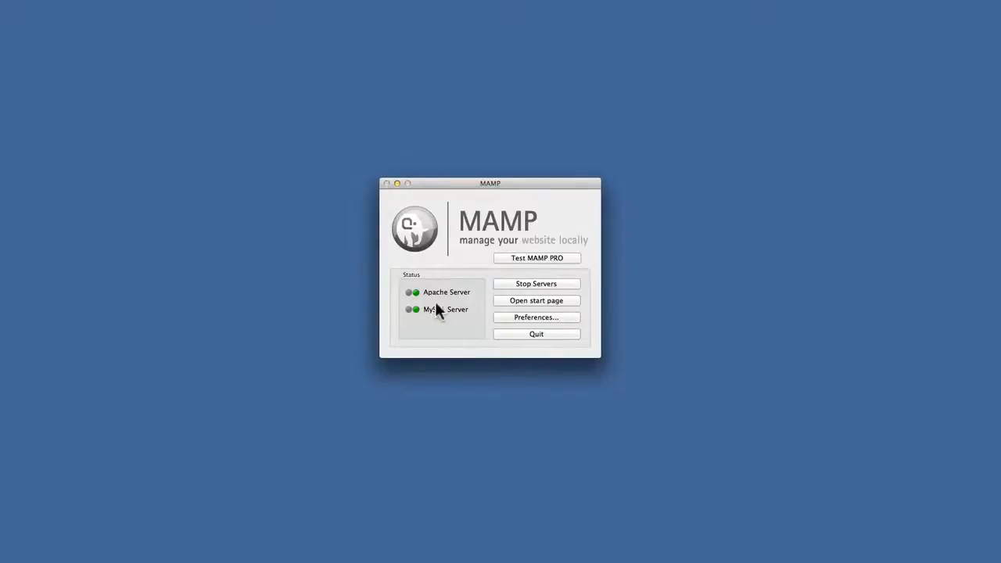
pyautogui.moveTo(444, 315)
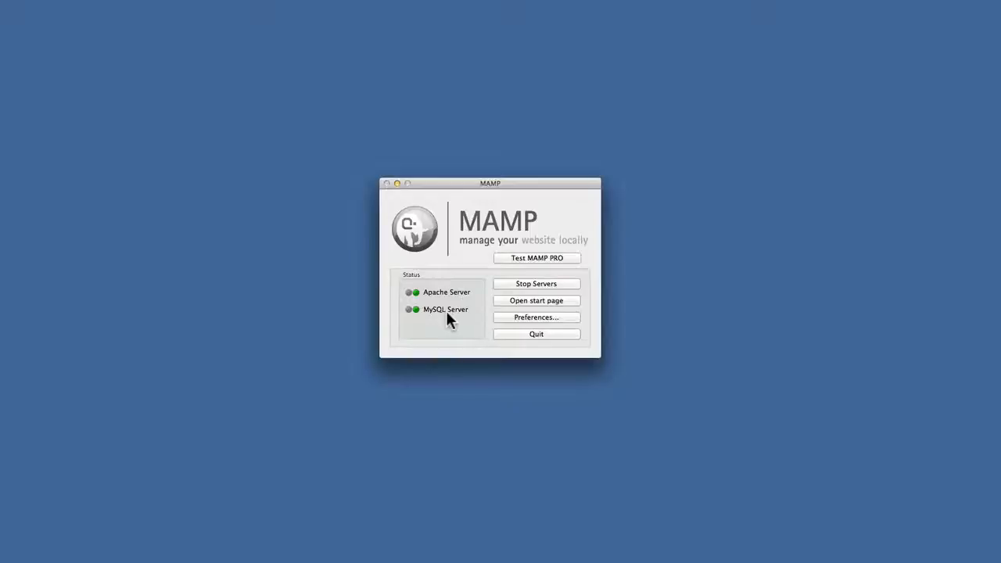
# Step: Open MAMP Preferences and view the Ports tab showing Apache port 8888
pyautogui.click(535, 316)
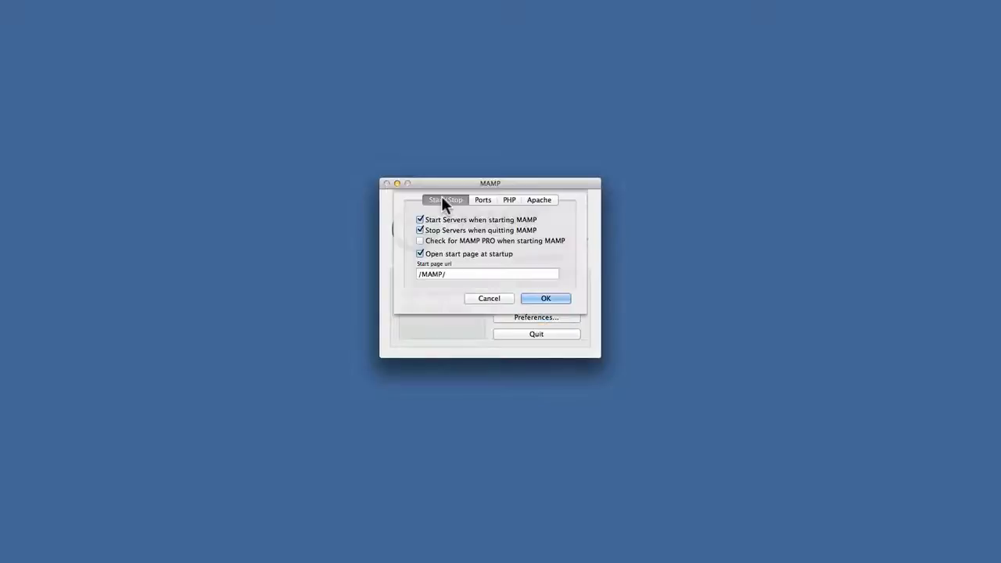
pyautogui.moveTo(429, 242)
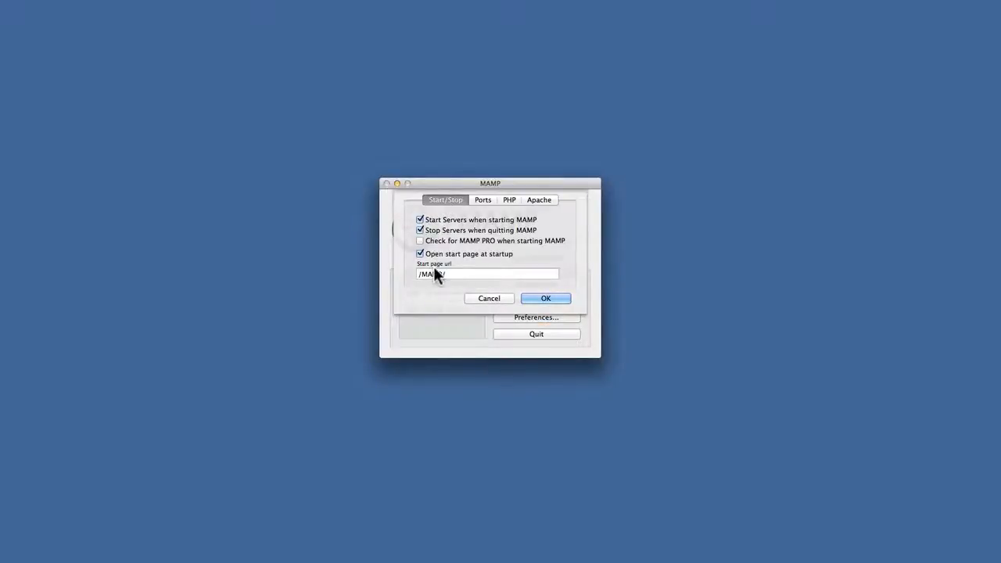
pyautogui.click(481, 200)
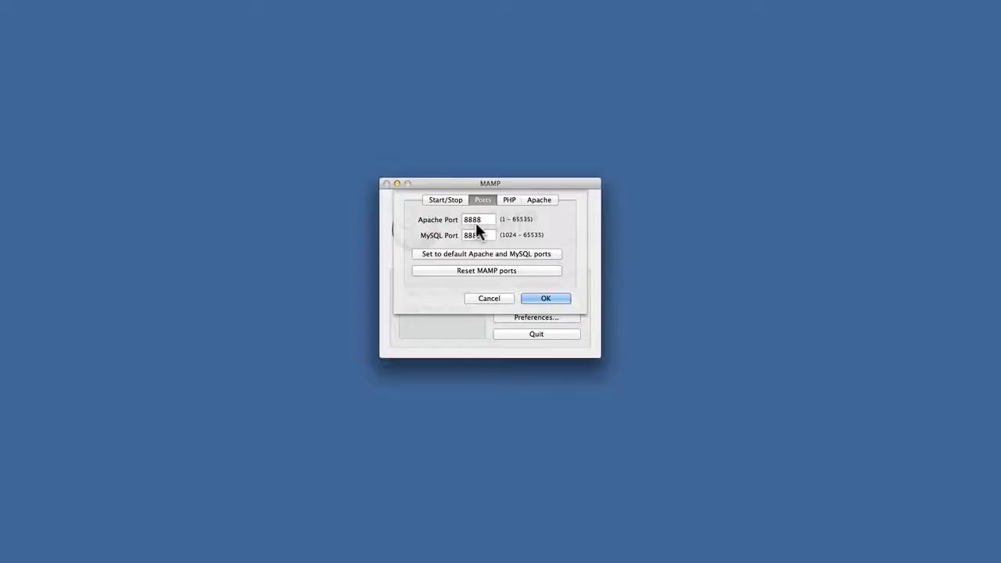
# Step: Review the PHP settings and keep PHP version 5.3.6 selected
pyautogui.click(510, 200)
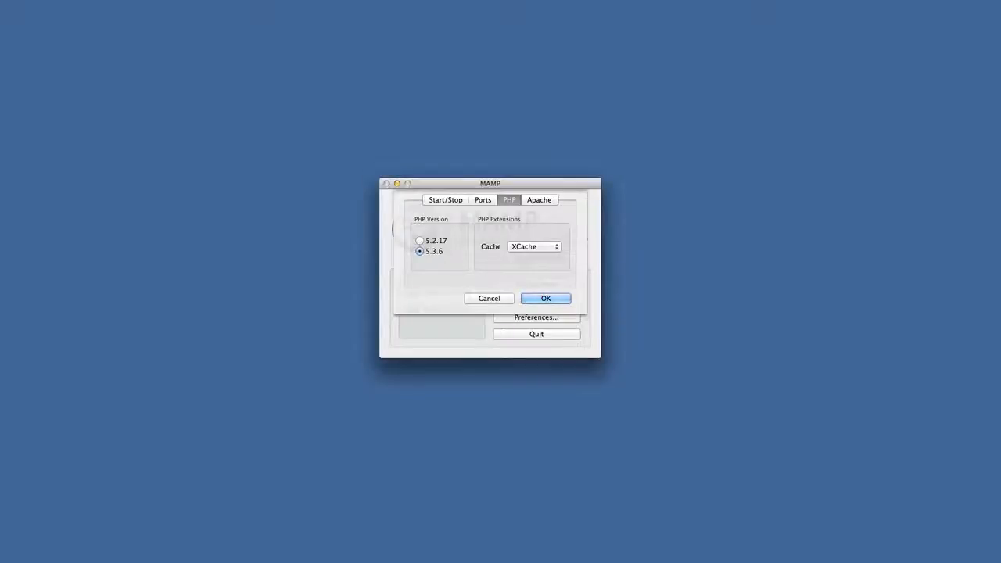
pyautogui.click(419, 241)
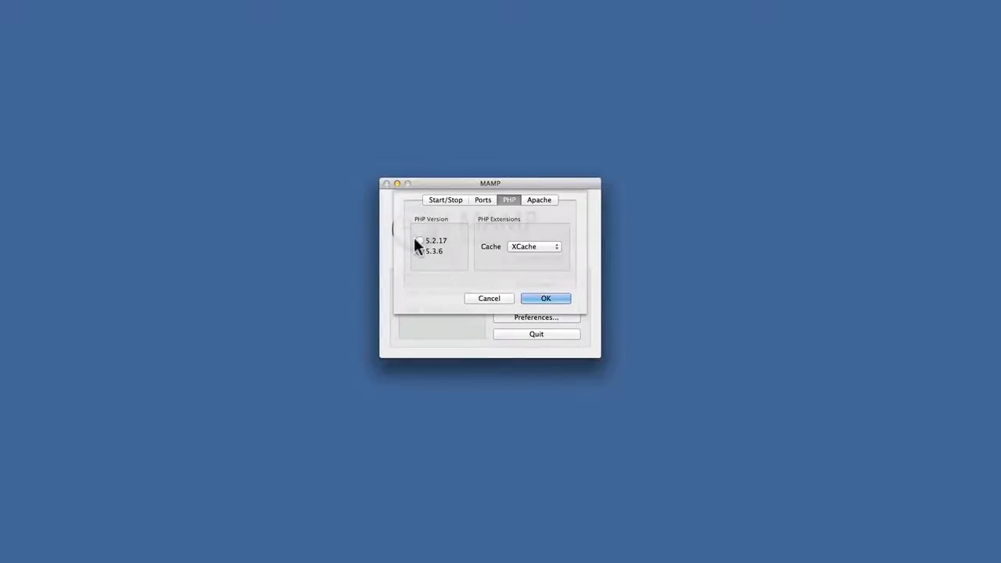
pyautogui.click(419, 250)
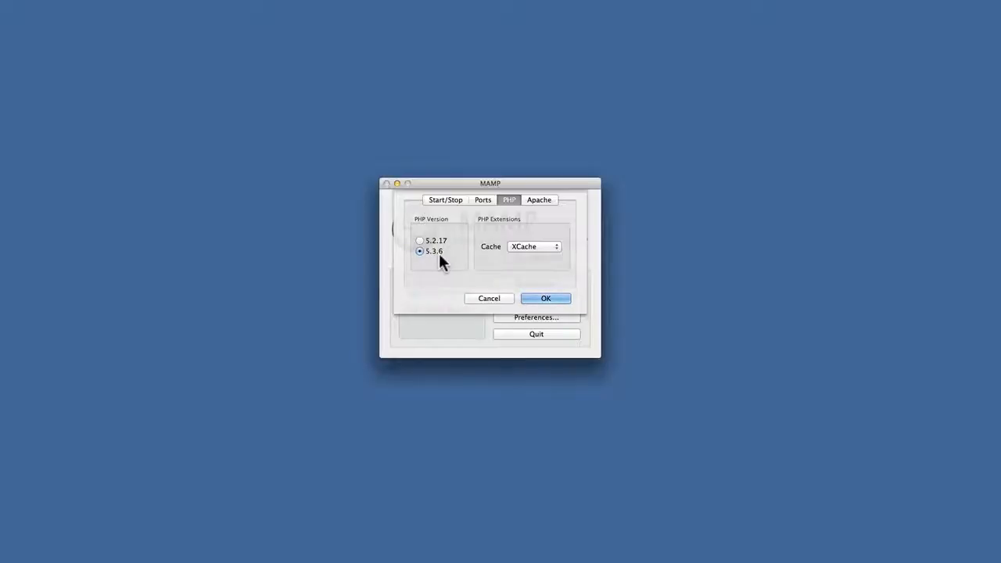
# Step: Check the Apache document root /Users/Rod/Sites, cancel preferences, and open the MAMP start page
pyautogui.click(537, 200)
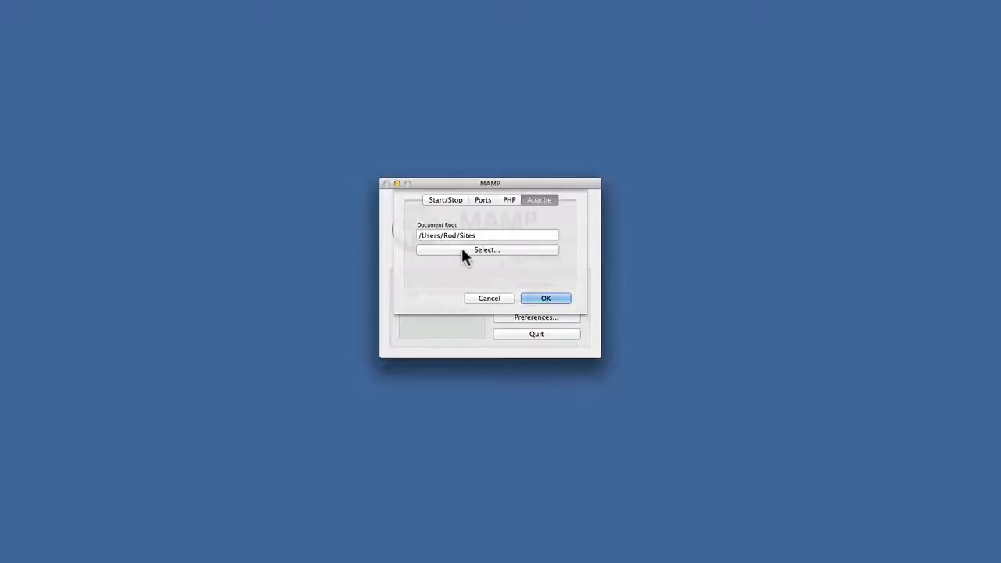
pyautogui.moveTo(429, 244)
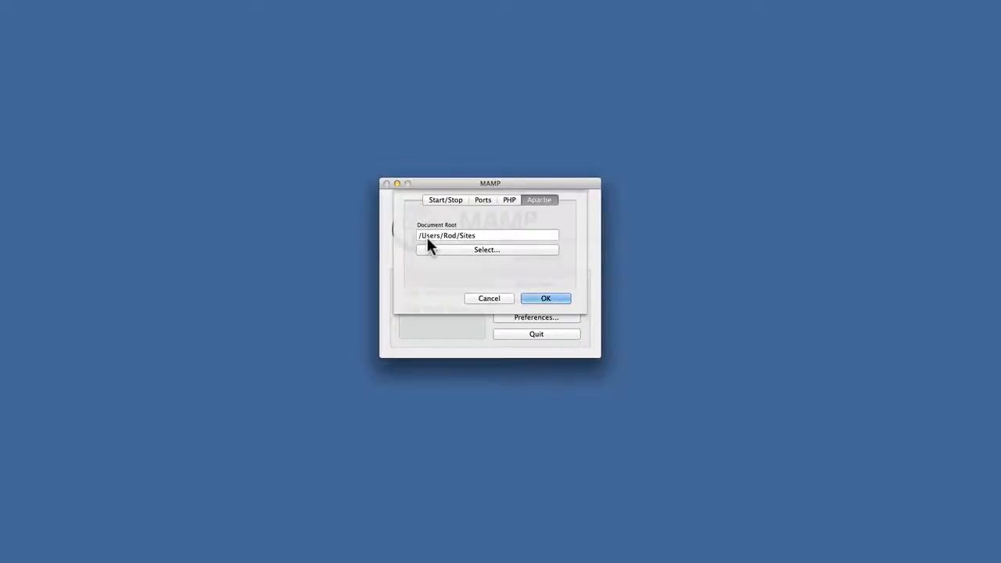
pyautogui.moveTo(466, 247)
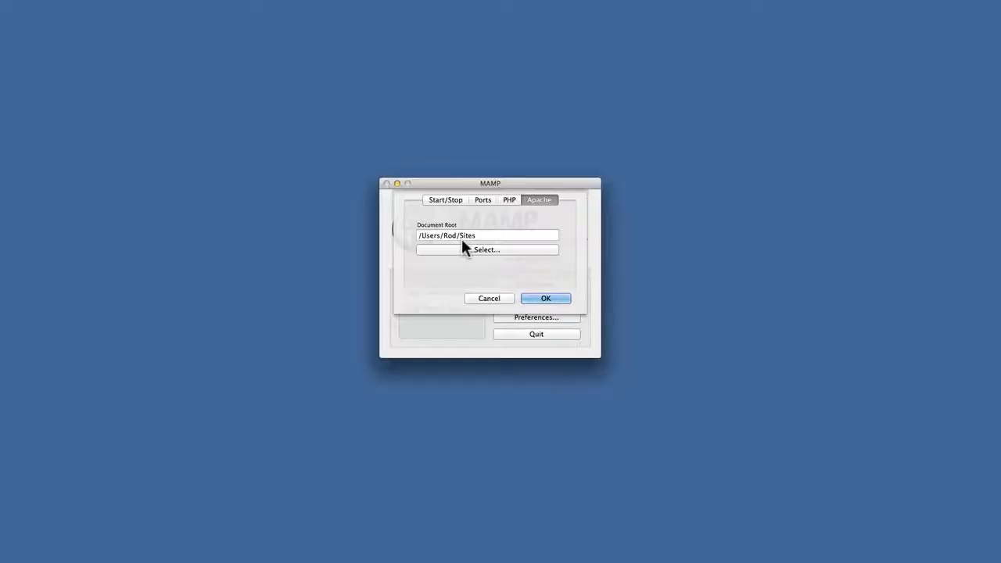
pyautogui.moveTo(472, 288)
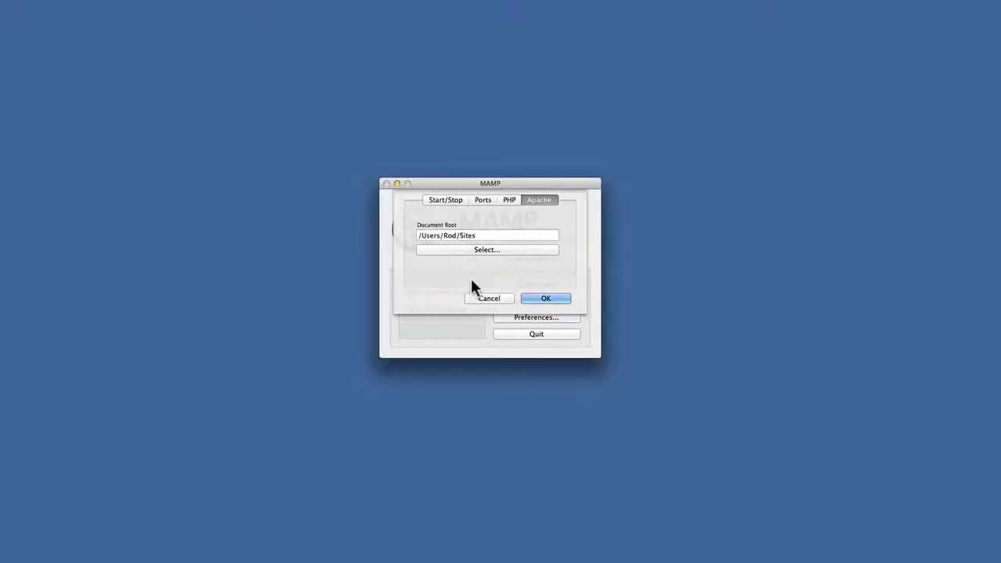
pyautogui.click(544, 297)
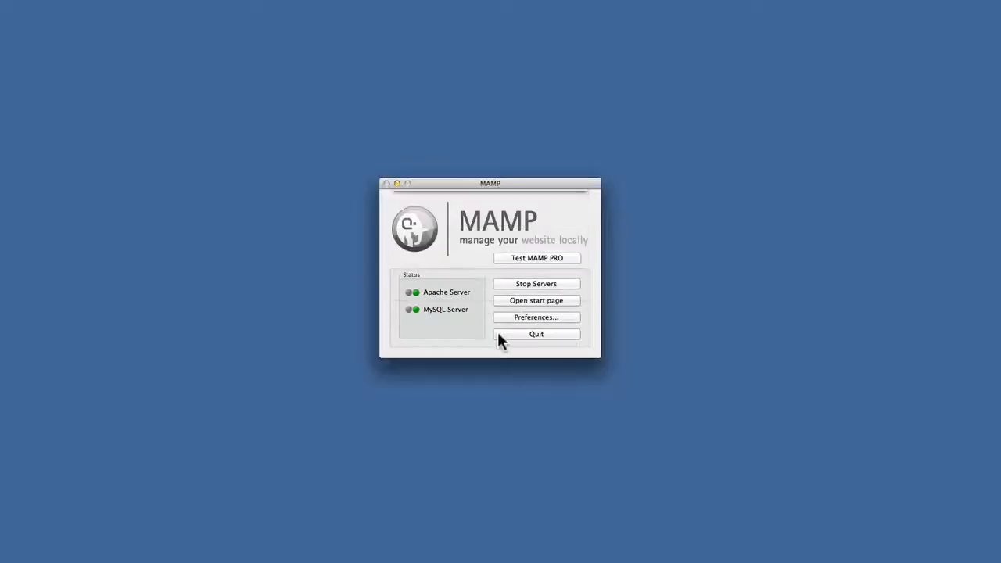
pyautogui.click(535, 335)
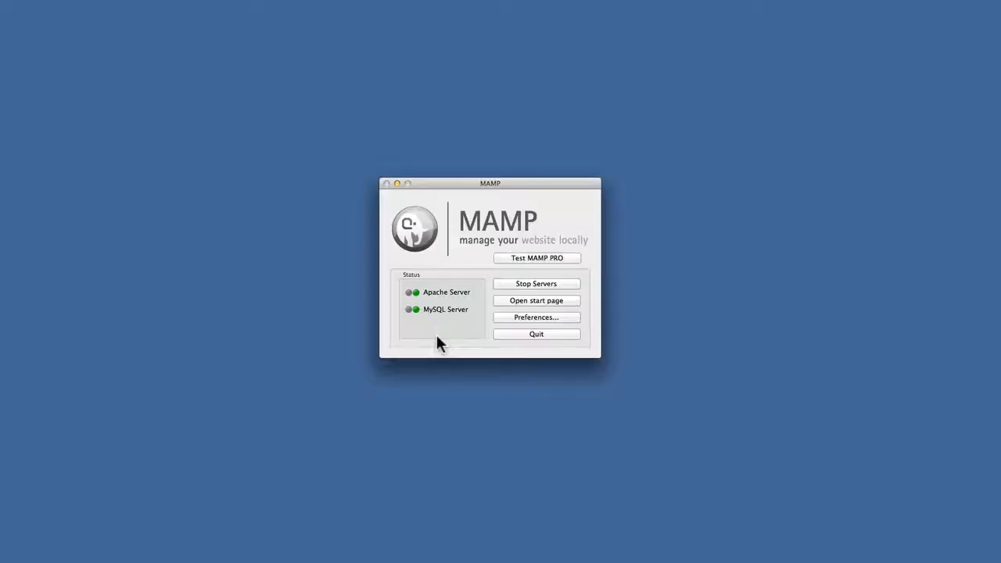
pyautogui.click(535, 300)
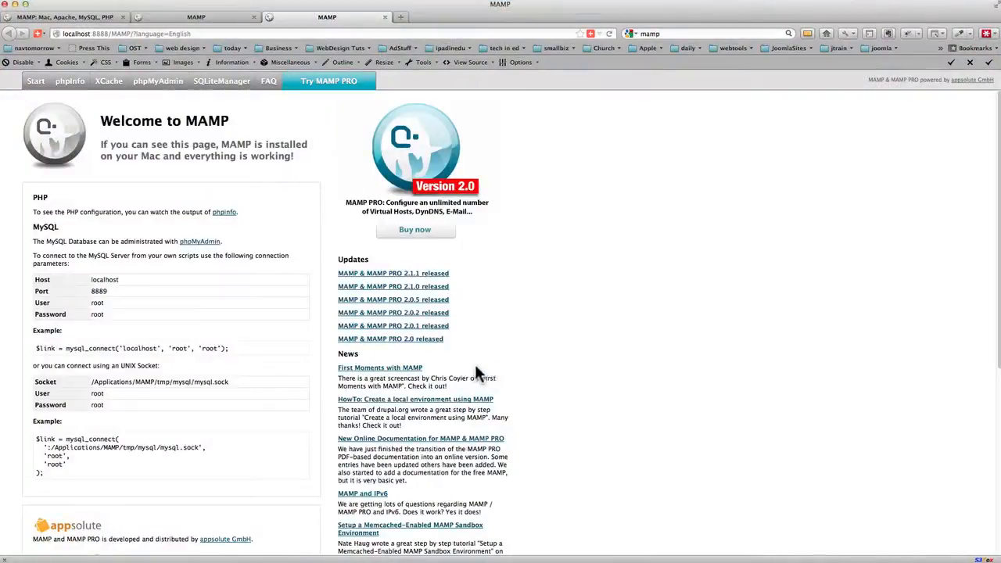
pyautogui.moveTo(306, 337)
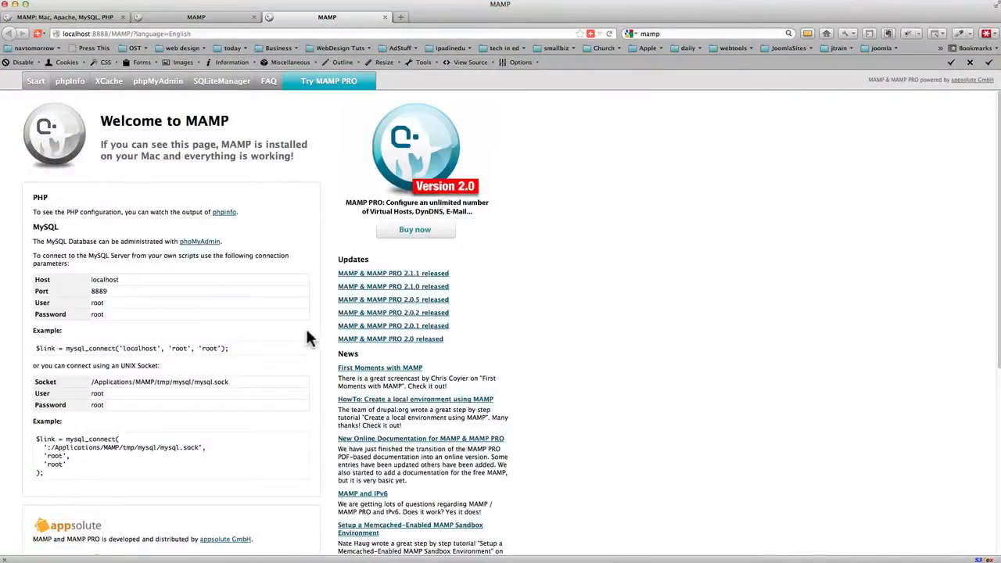
pyautogui.moveTo(172, 289)
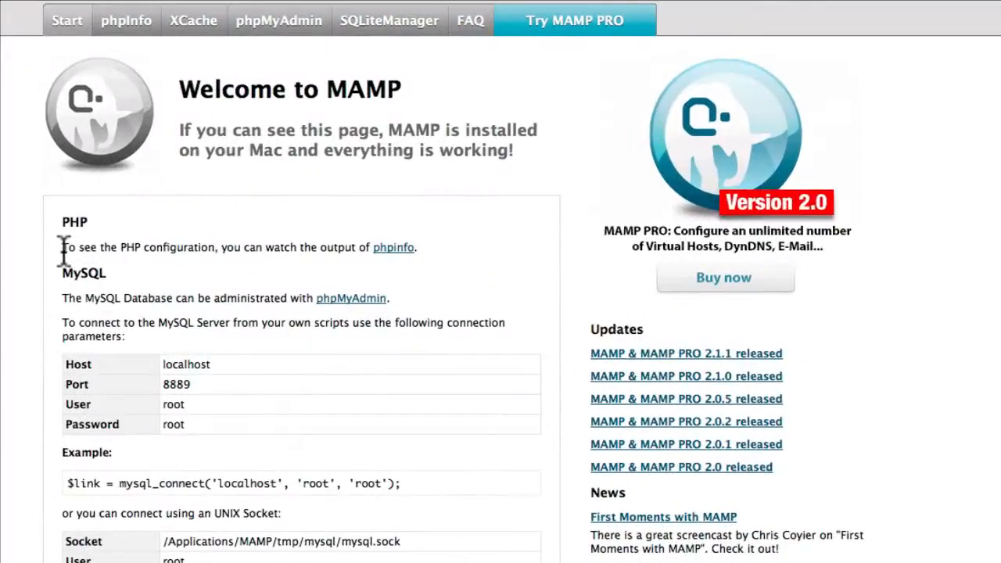
pyautogui.moveTo(394, 269)
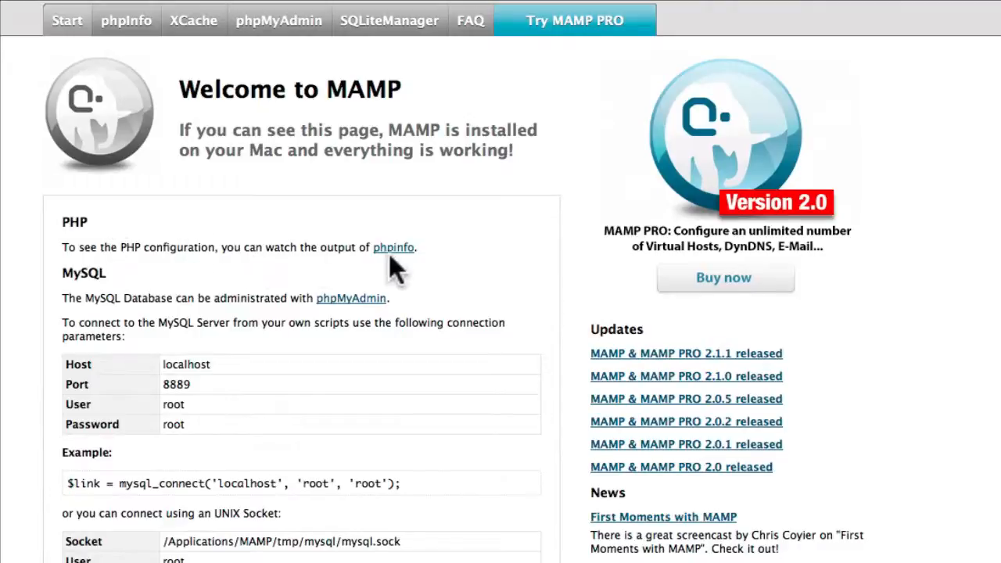
# Step: Open the phpinfo page showing the loaded php.ini path for PHP 5.3.6
pyautogui.click(394, 247)
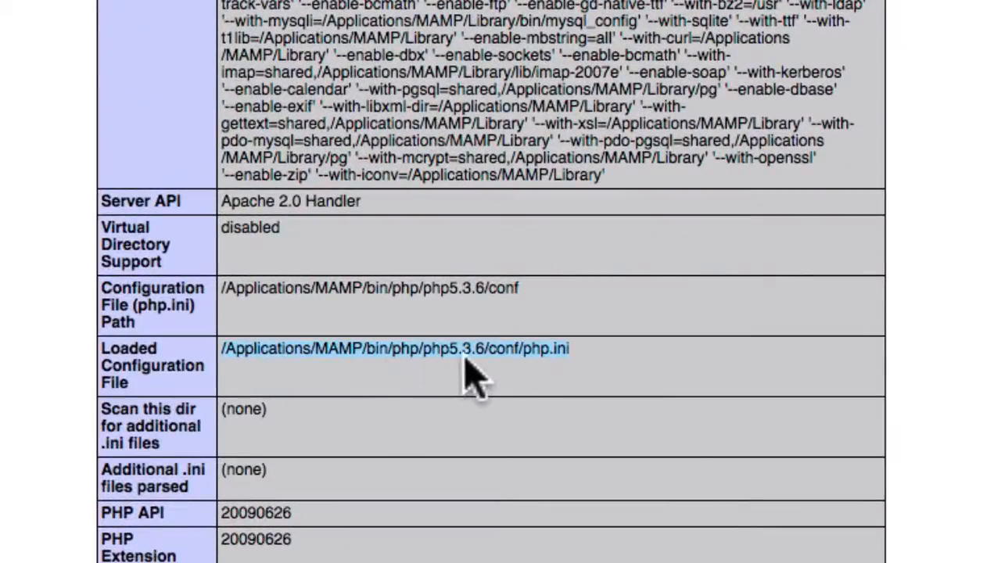
pyautogui.moveTo(512, 380)
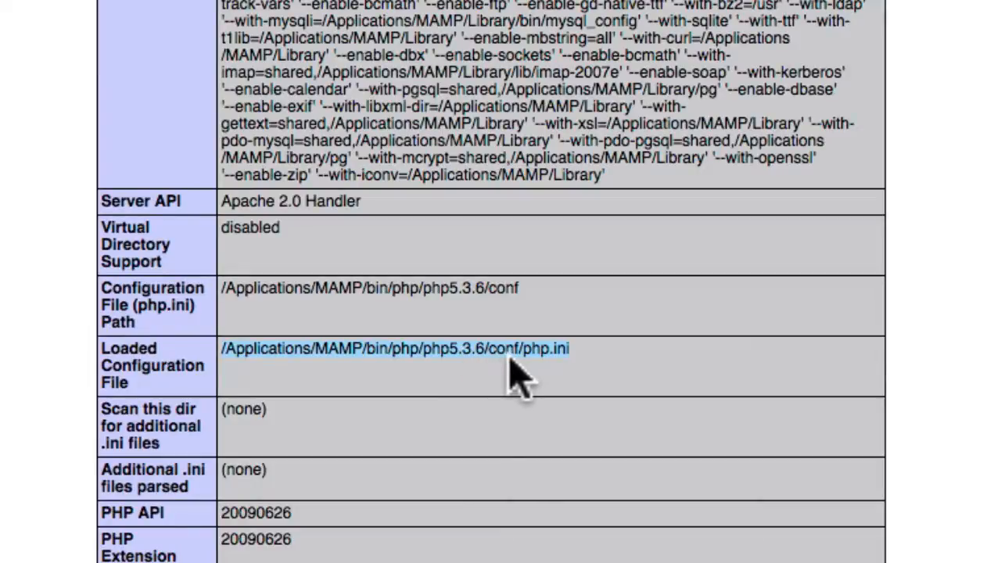
pyautogui.moveTo(586, 372)
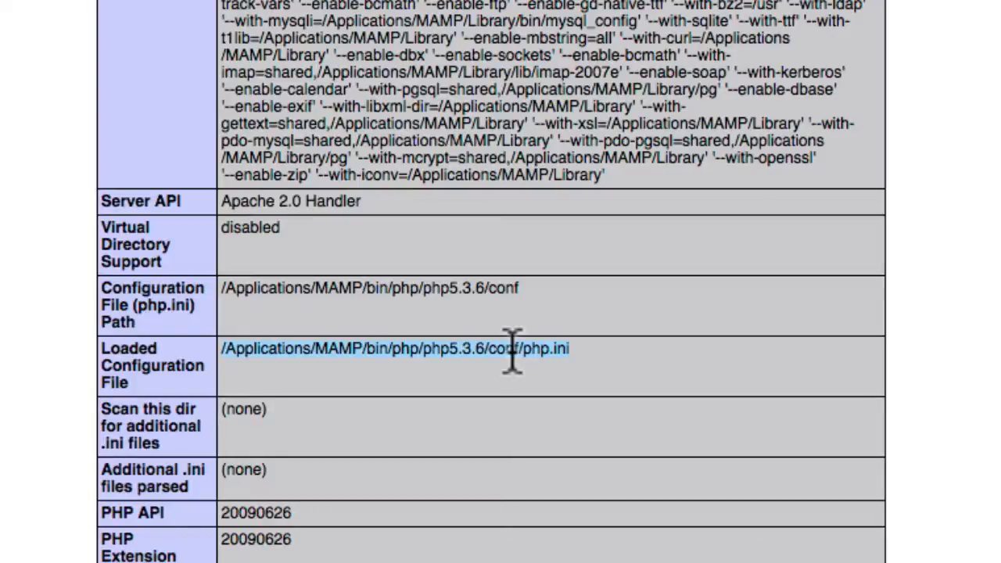
# Step: Scroll and search the phpinfo page to locate magic_quotes_gpc reading Off
pyautogui.scroll(-3)
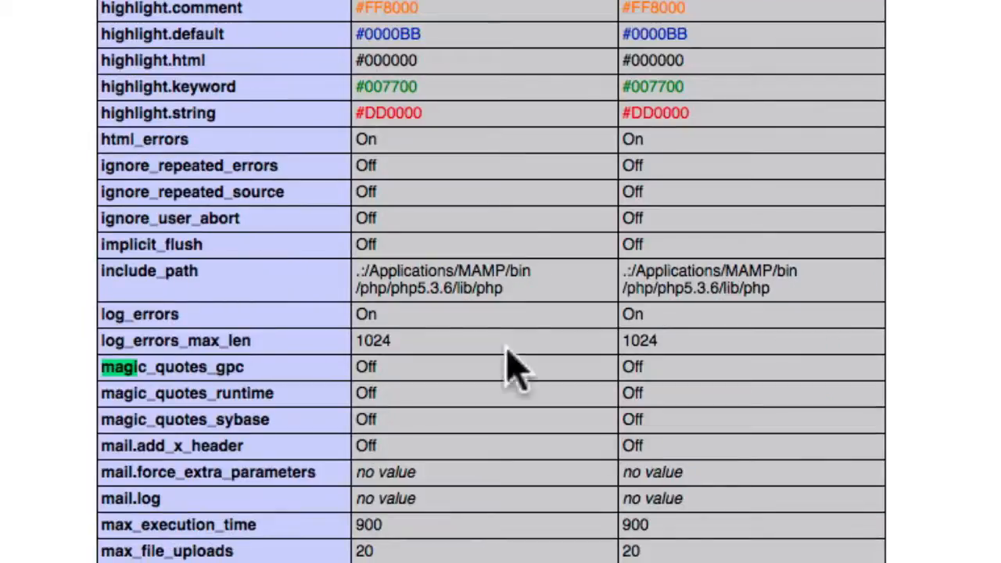
pyautogui.scroll(-3)
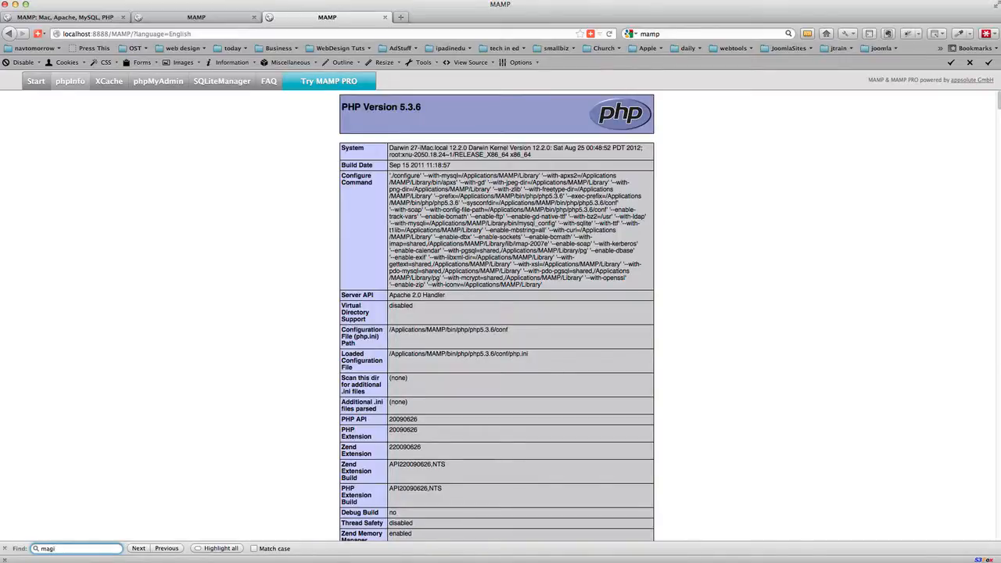
pyautogui.press('Backspace')
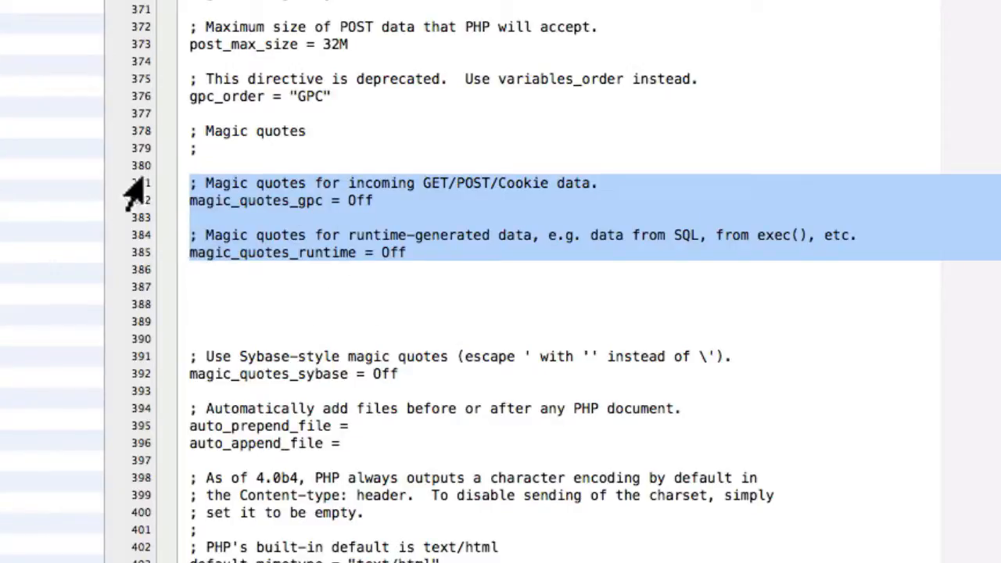
pyautogui.moveTo(211, 211)
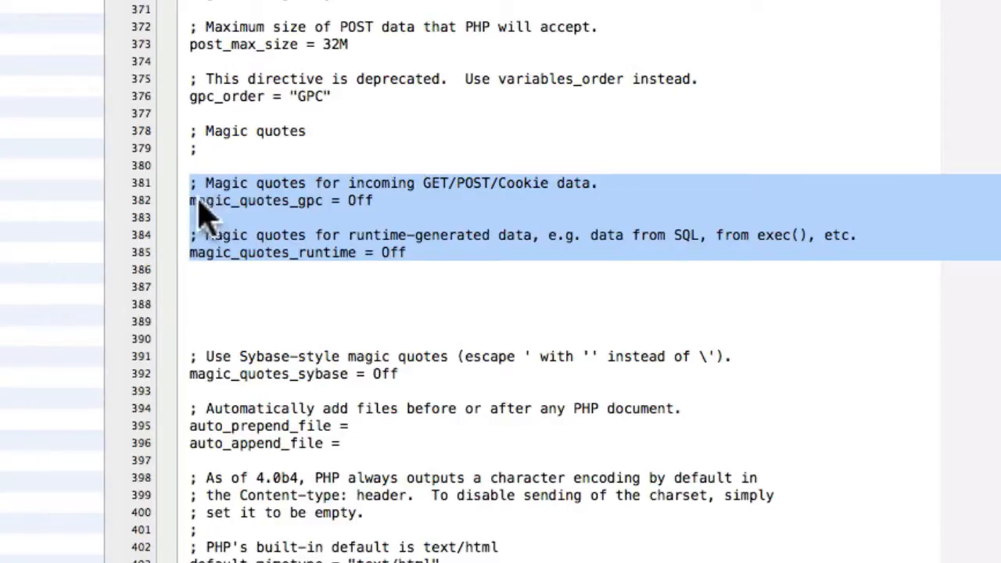
# Step: Place the cursor on the magic_quotes_gpc = Off line in php.ini
pyautogui.click(296, 200)
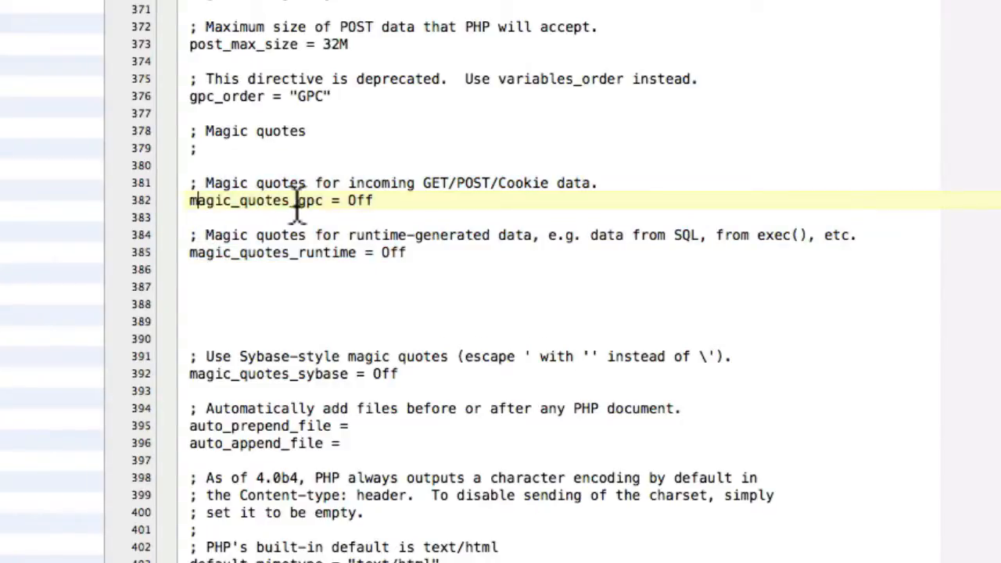
pyautogui.moveTo(374, 200)
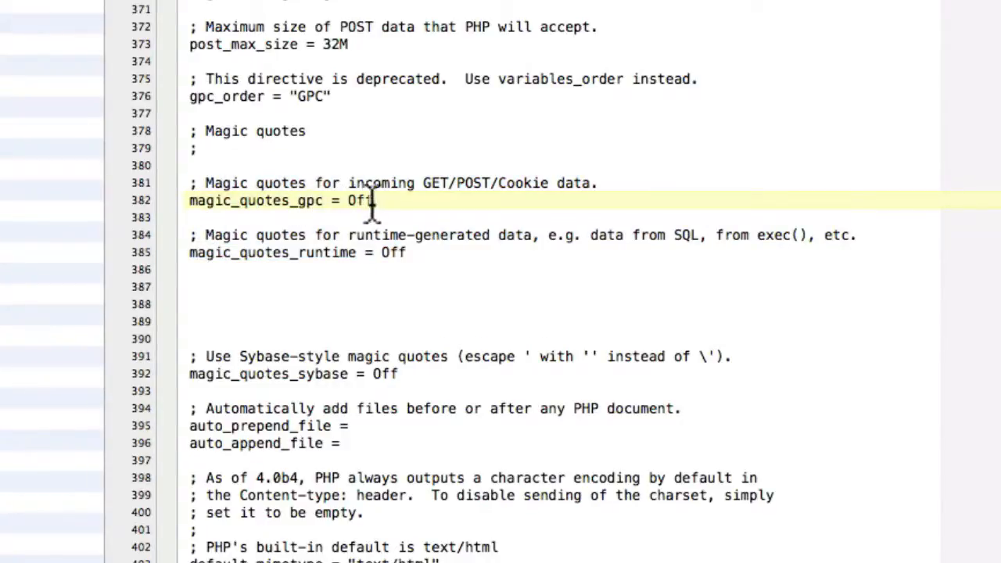
pyautogui.moveTo(378, 200)
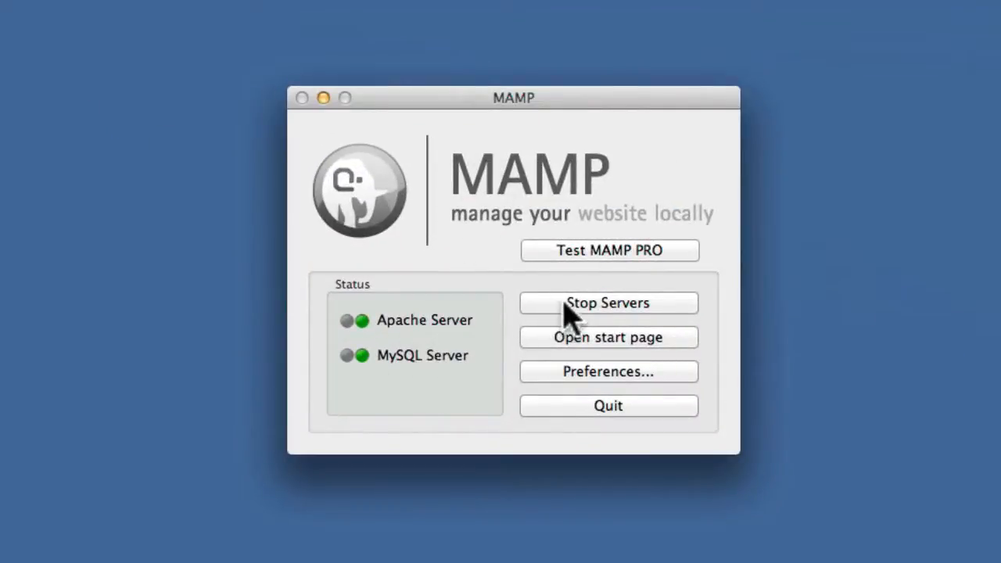
# Step: Stop and restart the Apache and MySQL servers until both are running again
pyautogui.click(608, 303)
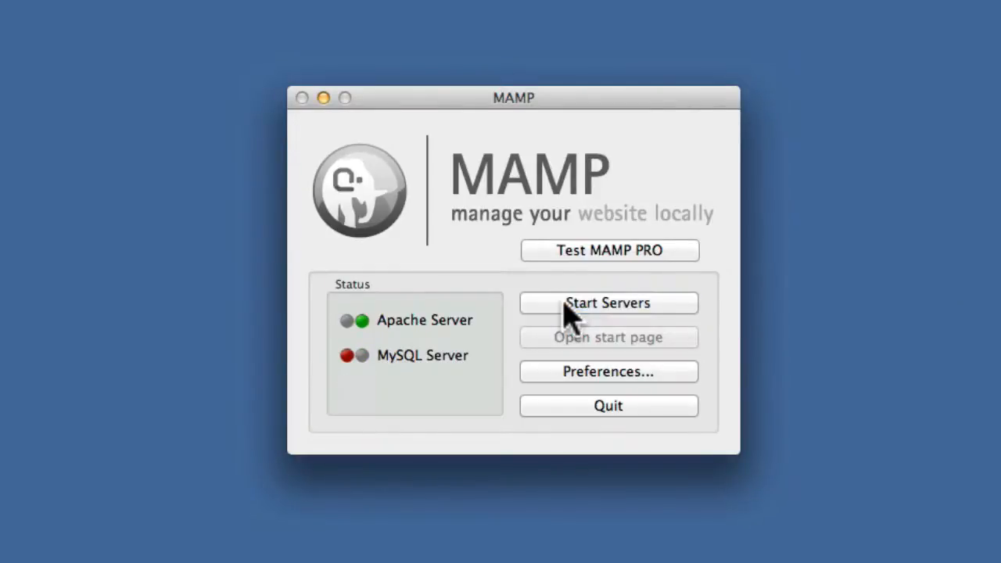
pyautogui.click(608, 303)
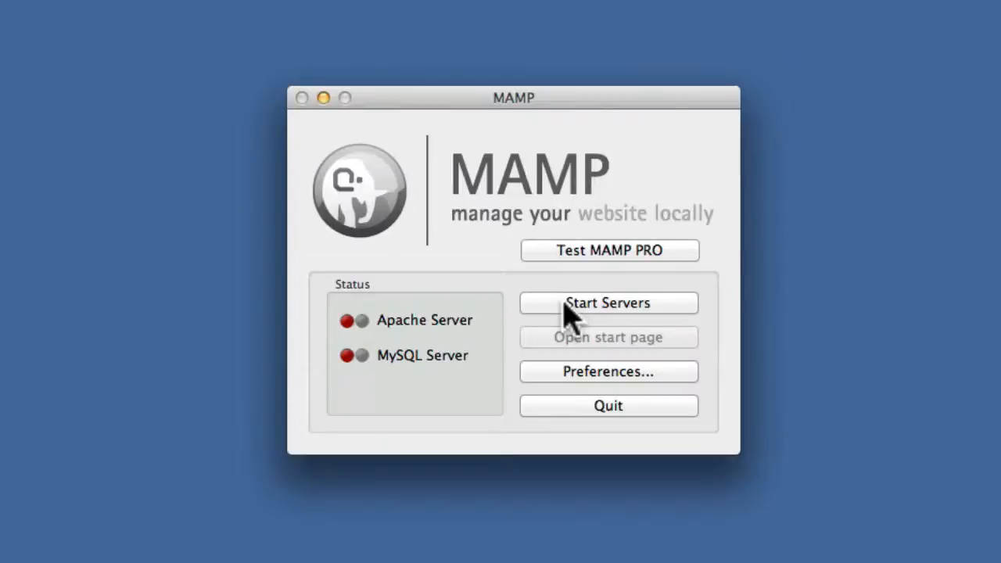
pyautogui.click(608, 304)
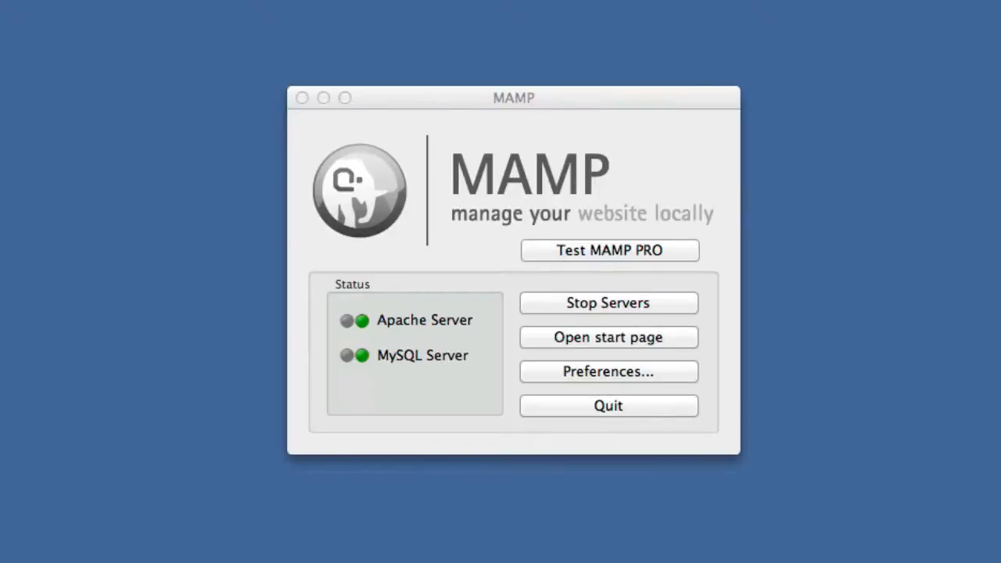
pyautogui.click(606, 338)
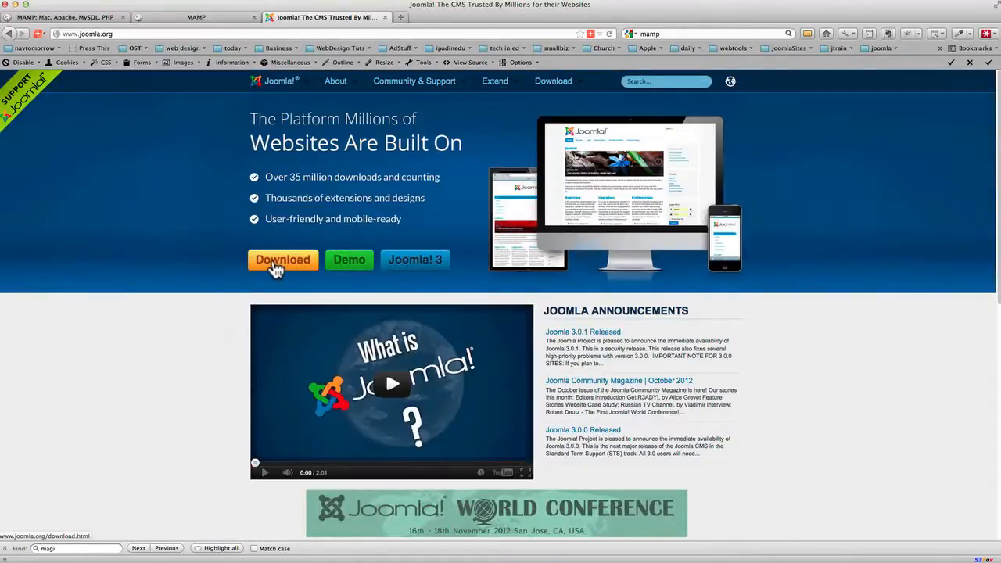
# Step: Download the Joomla 3.0.1 full package zip from joomla.org's Download page, saving the file
pyautogui.click(282, 259)
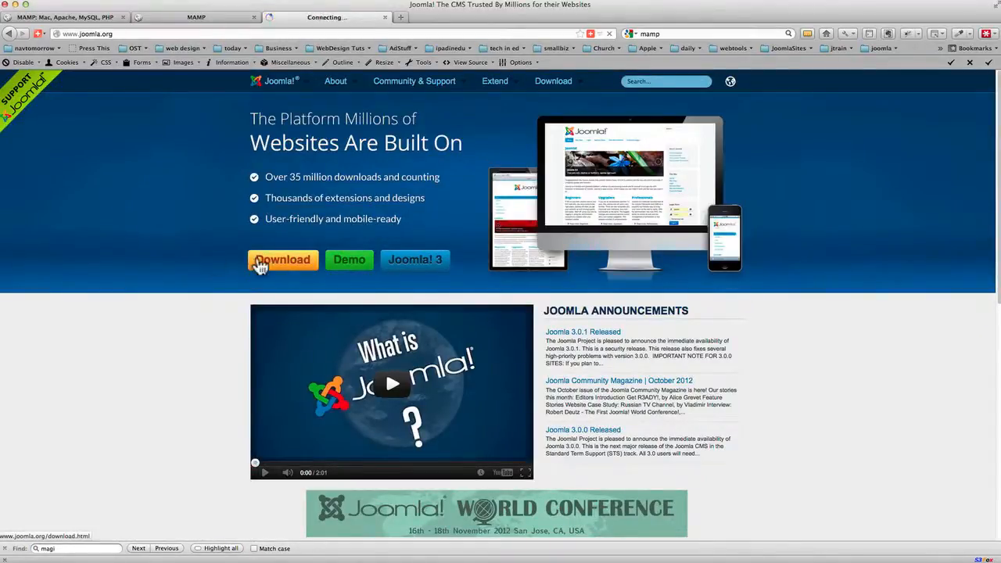
pyautogui.click(281, 259)
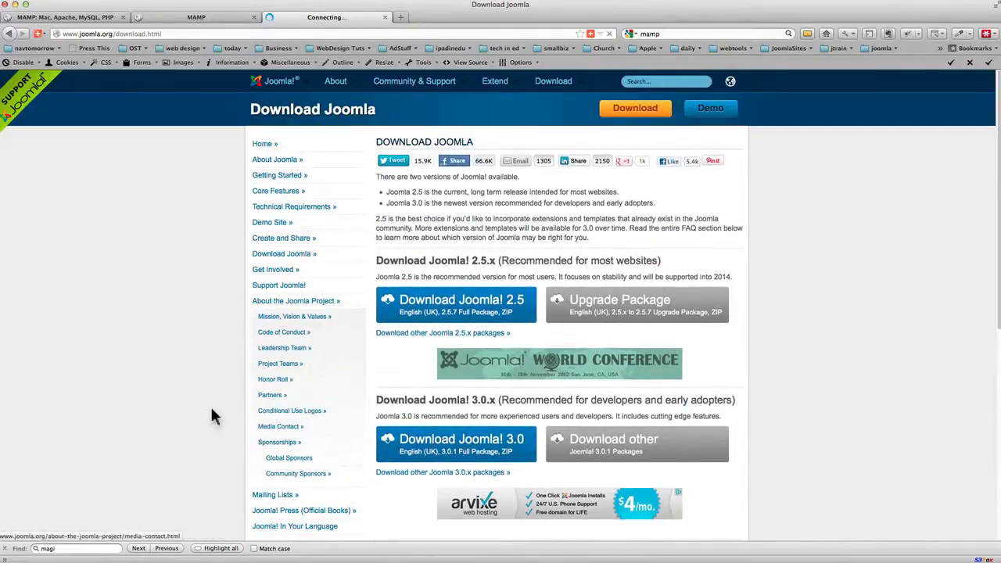
pyautogui.click(460, 444)
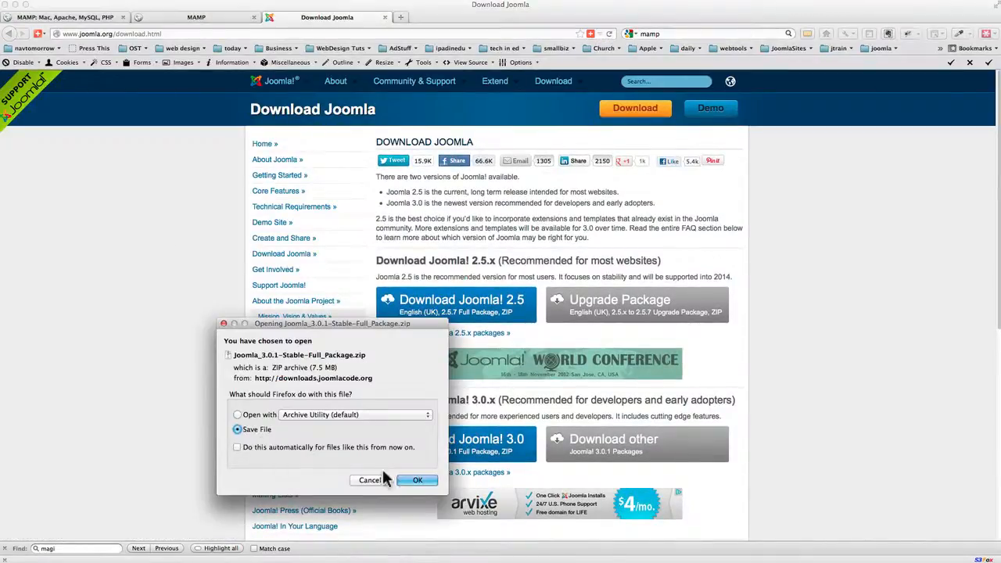
pyautogui.click(415, 479)
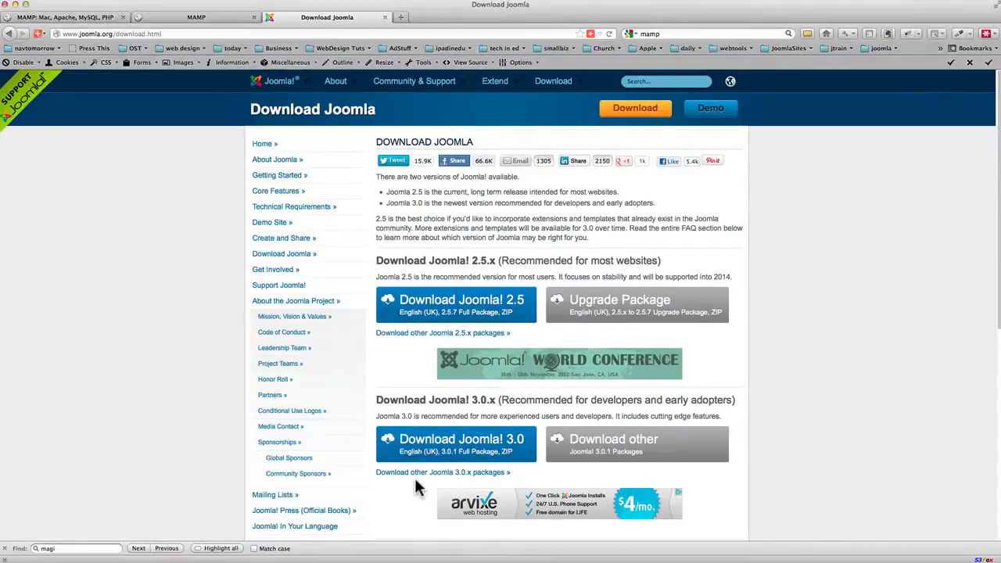
pyautogui.moveTo(422, 380)
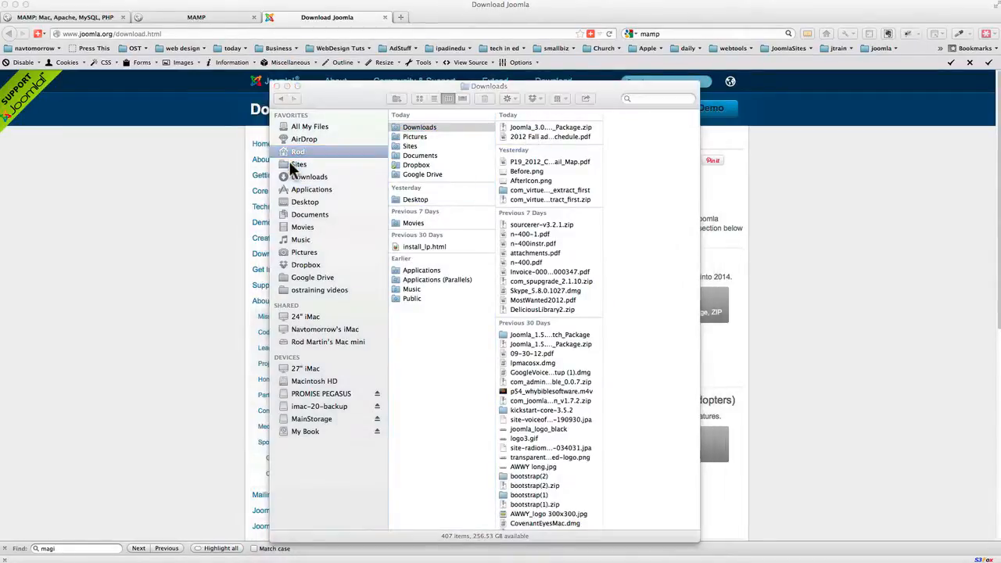
# Step: Unzip the Joomla package in the Sites folder and rename the extracted folder j3
pyautogui.click(298, 164)
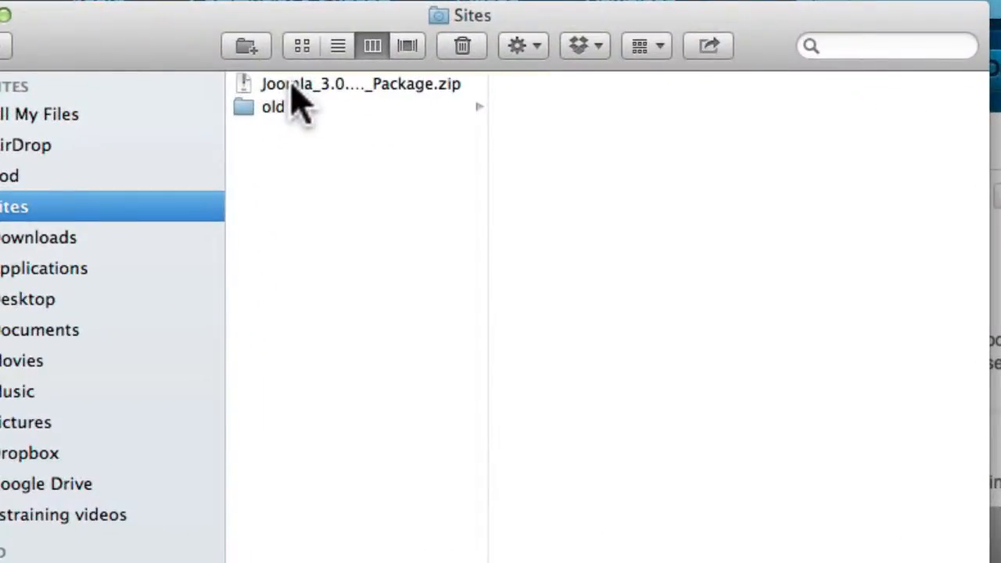
pyautogui.click(359, 85)
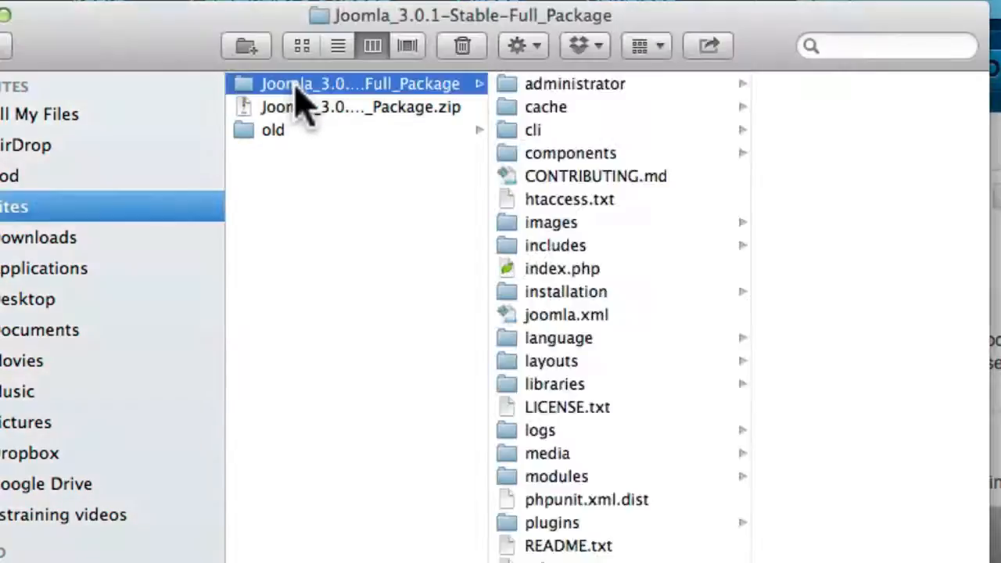
pyautogui.moveTo(300, 102)
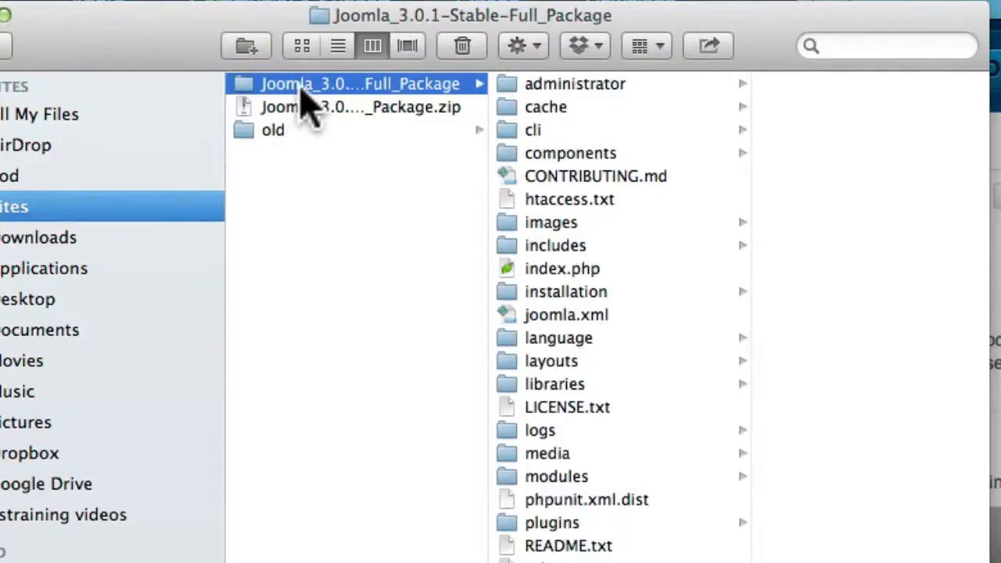
pyautogui.write('j3')
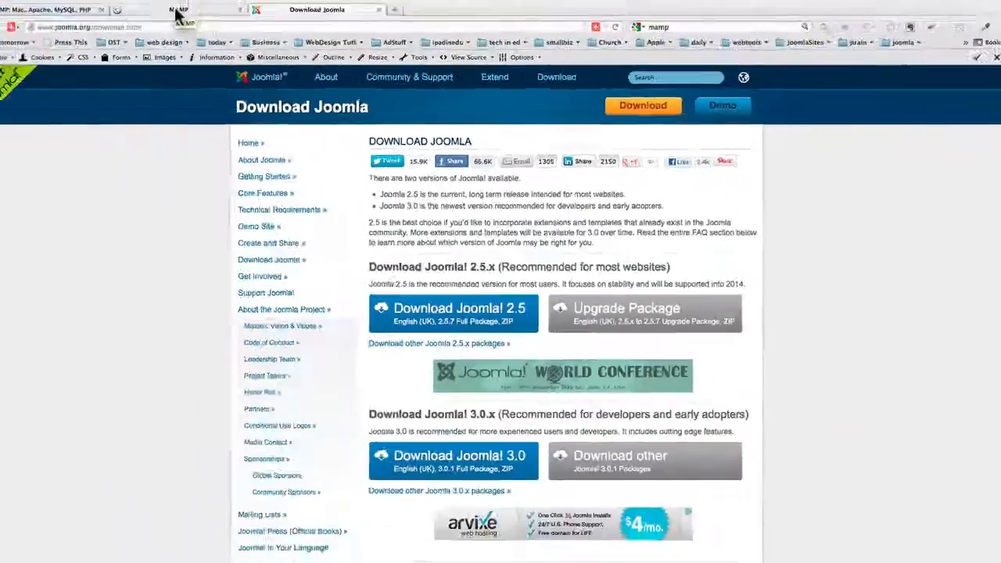
# Step: From the MAMP start page, create a new phpMyAdmin database named j3ost
pyautogui.click(195, 16)
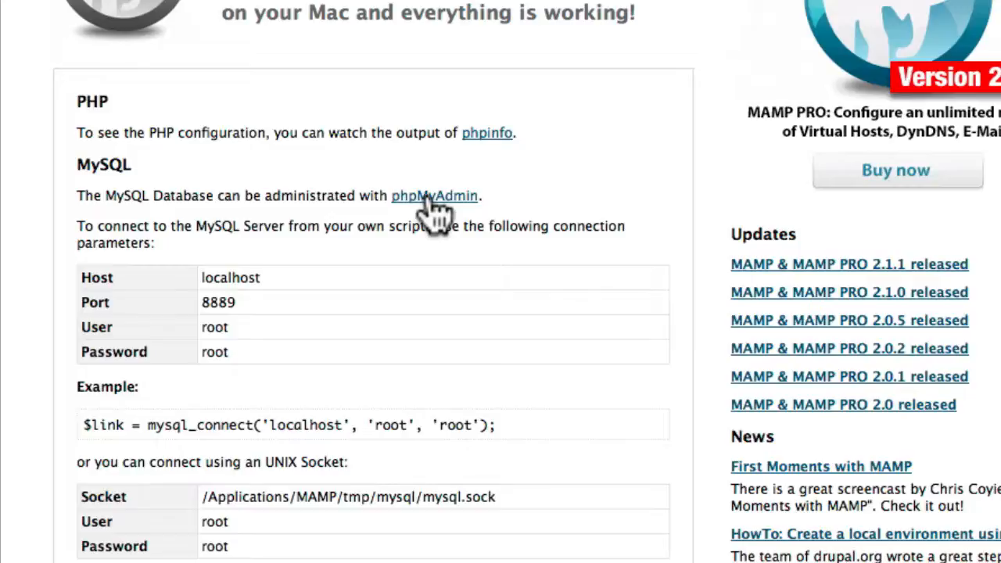
pyautogui.scroll(-3)
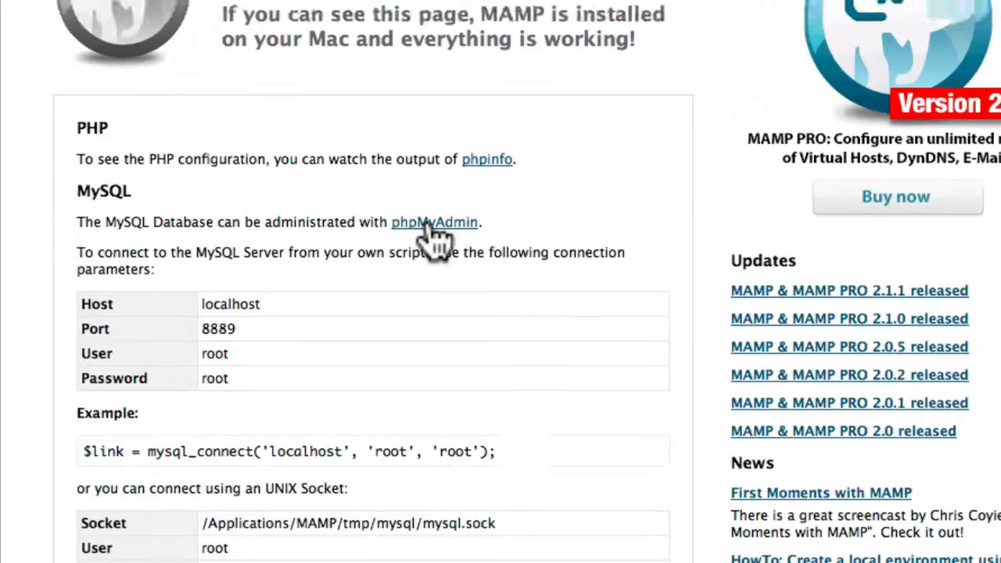
pyautogui.click(434, 222)
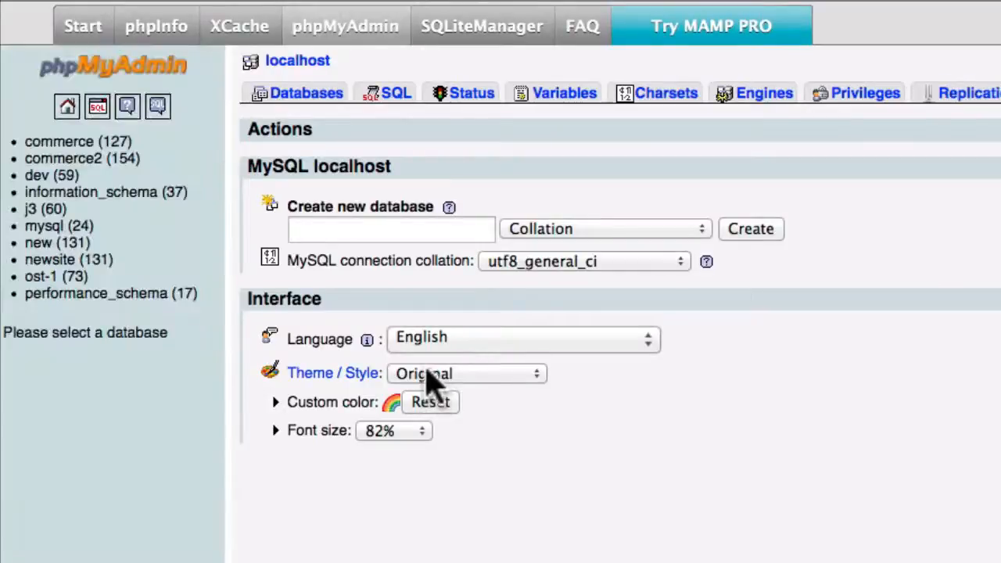
pyautogui.click(391, 228)
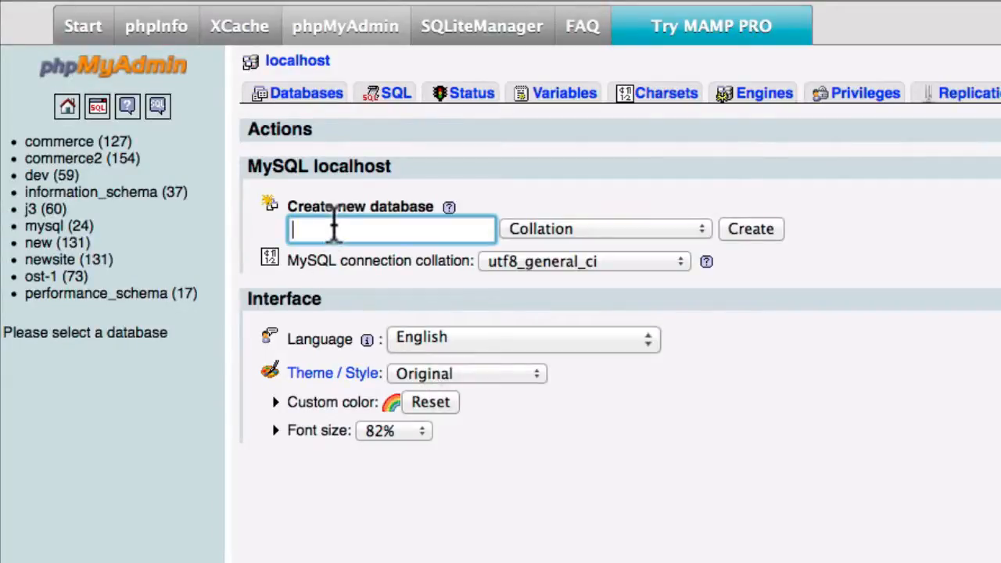
pyautogui.write('j3ost')
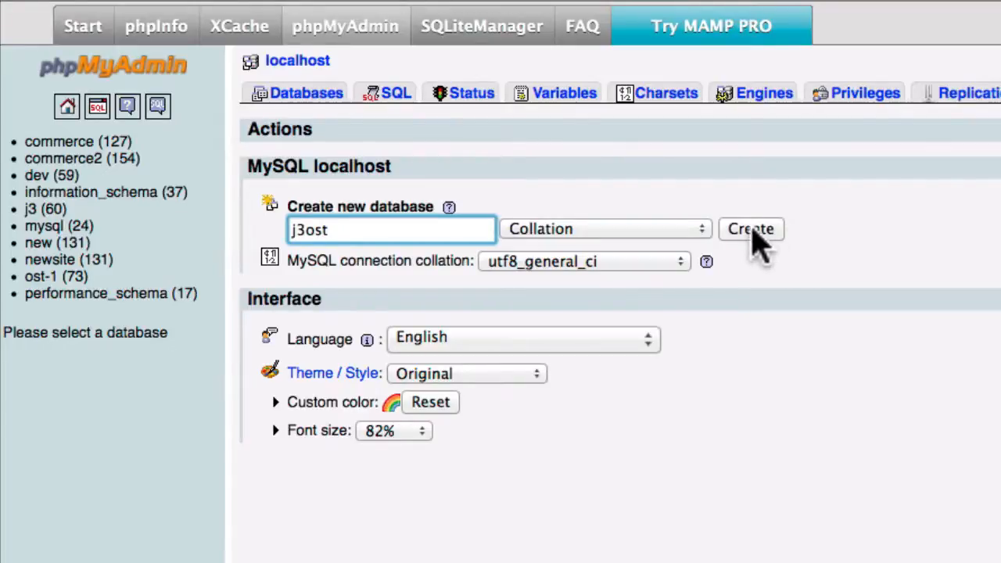
pyautogui.click(751, 228)
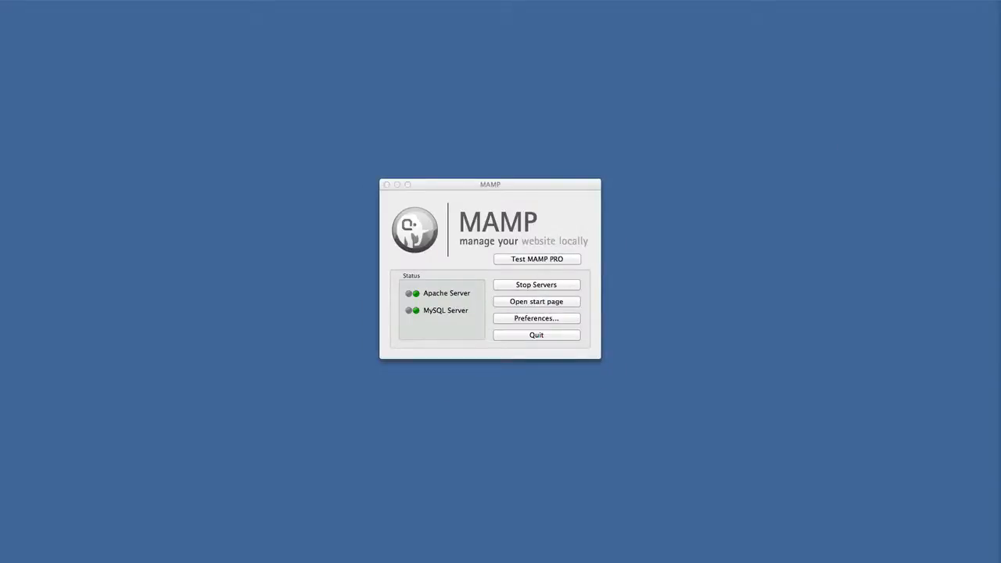
# Step: Browse to localhost:8888/joomla3 to load the Joomla 3 web installer
pyautogui.click(534, 301)
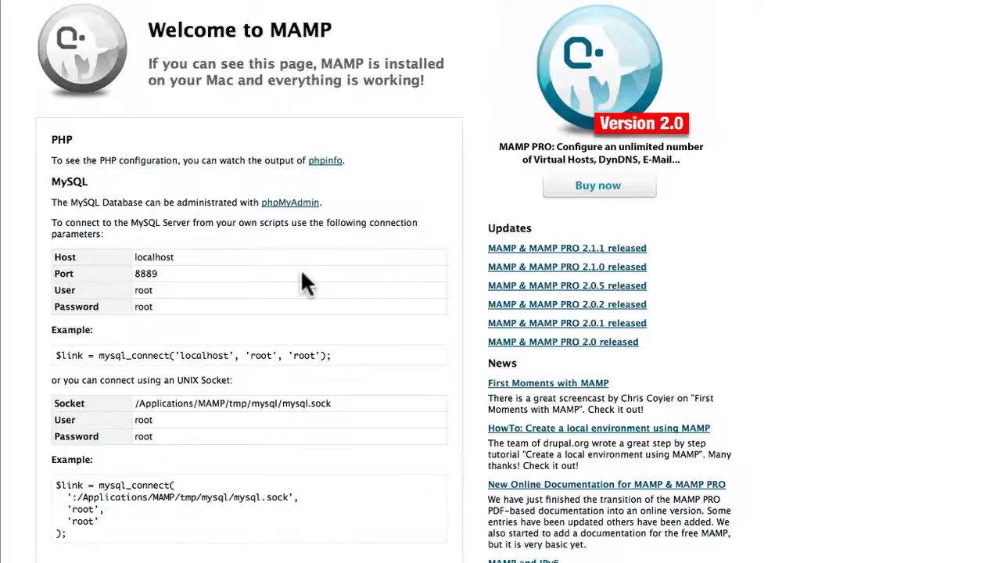
pyautogui.moveTo(133, 356)
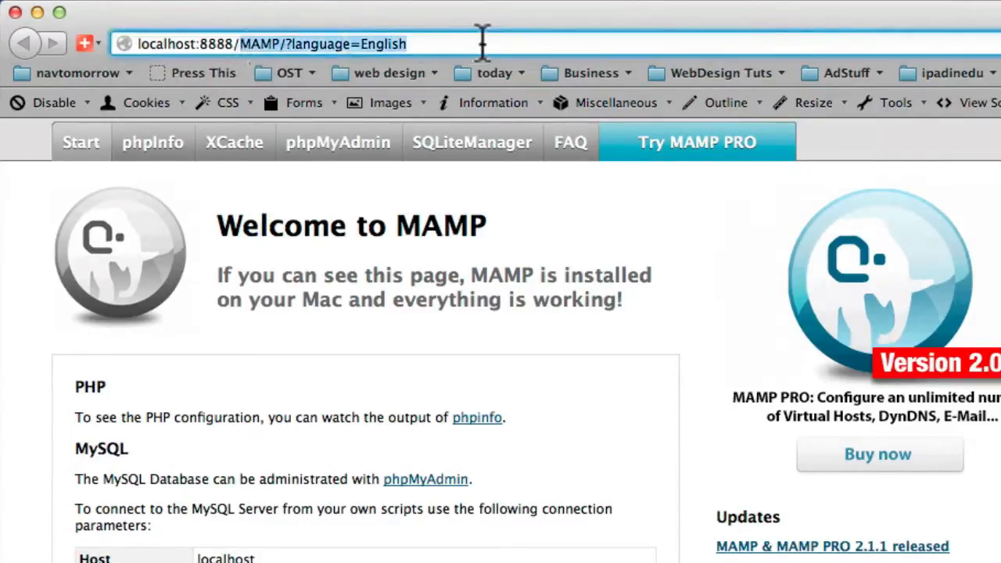
pyautogui.write('joomla3')
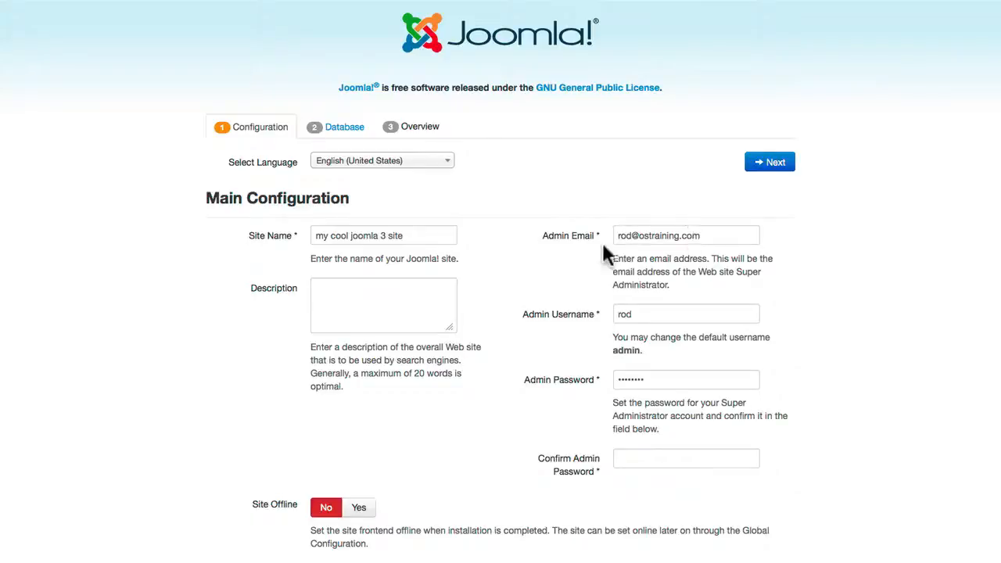
pyautogui.moveTo(634, 400)
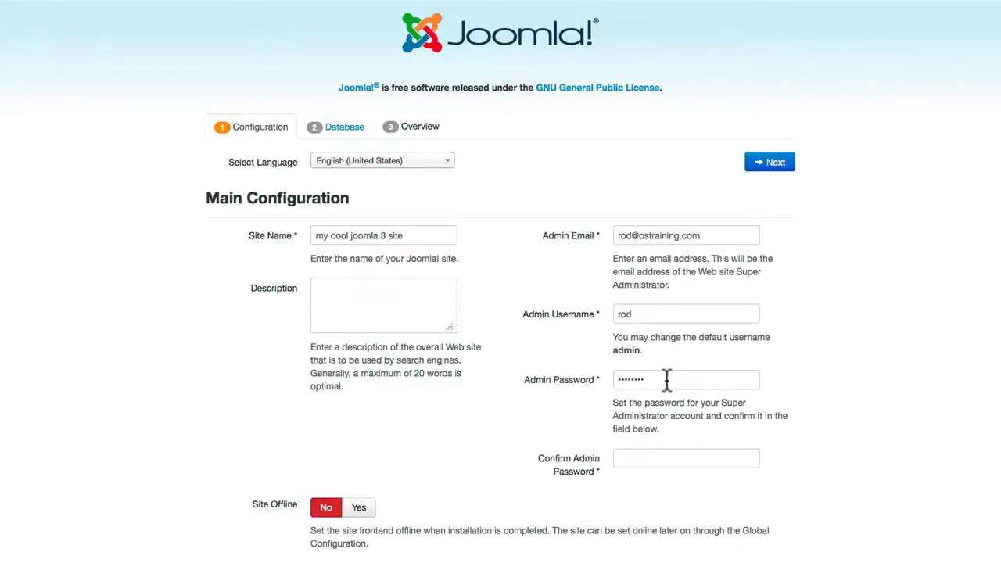
# Step: Enter the admin password and keep English (United States) as the installer language
pyautogui.click(684, 380)
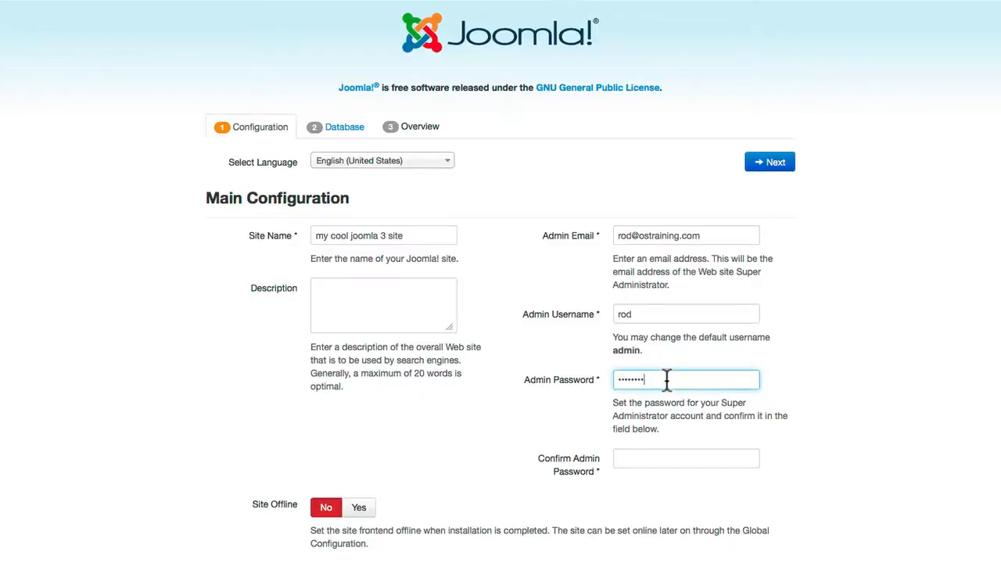
pyautogui.write('•••')
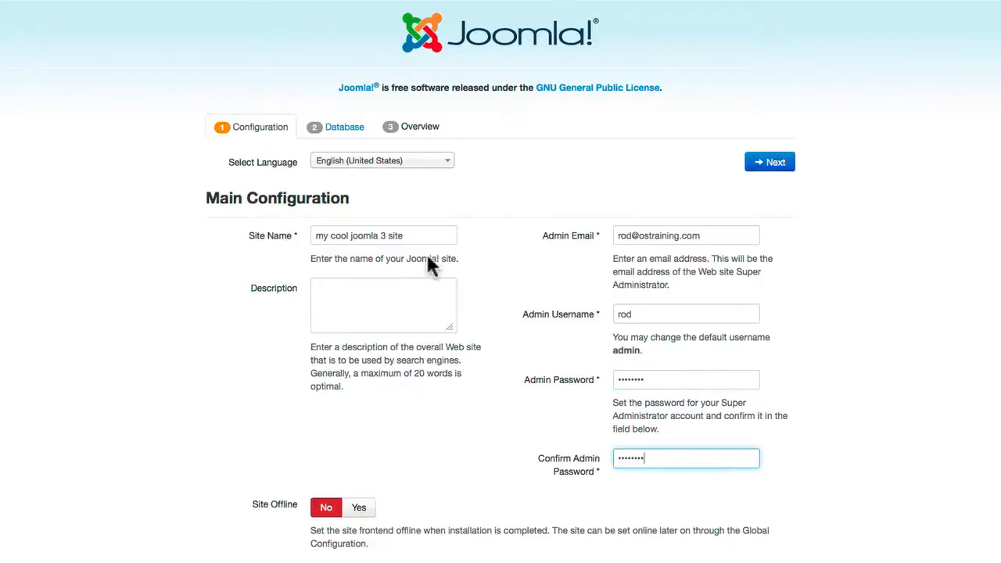
pyautogui.click(382, 159)
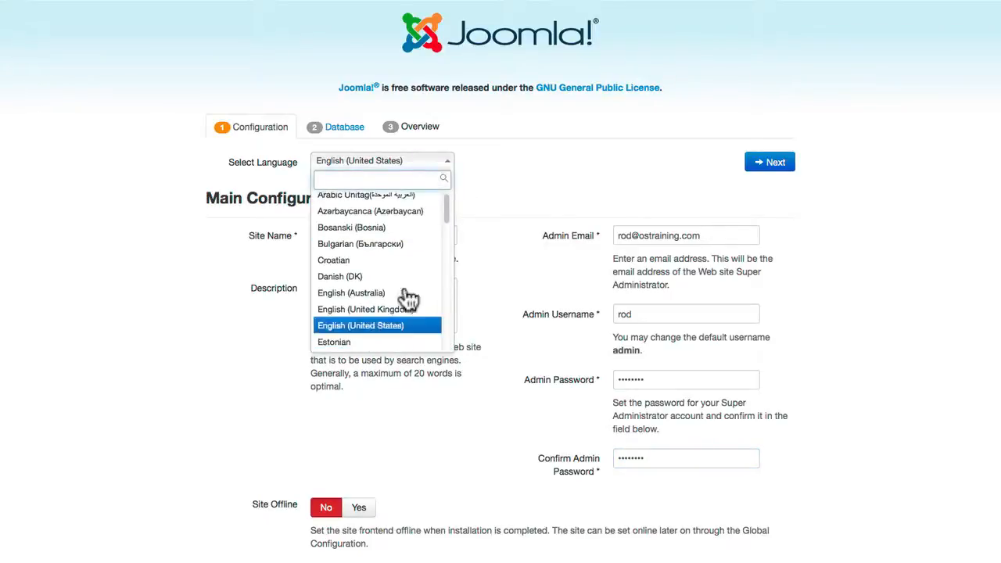
pyautogui.click(359, 323)
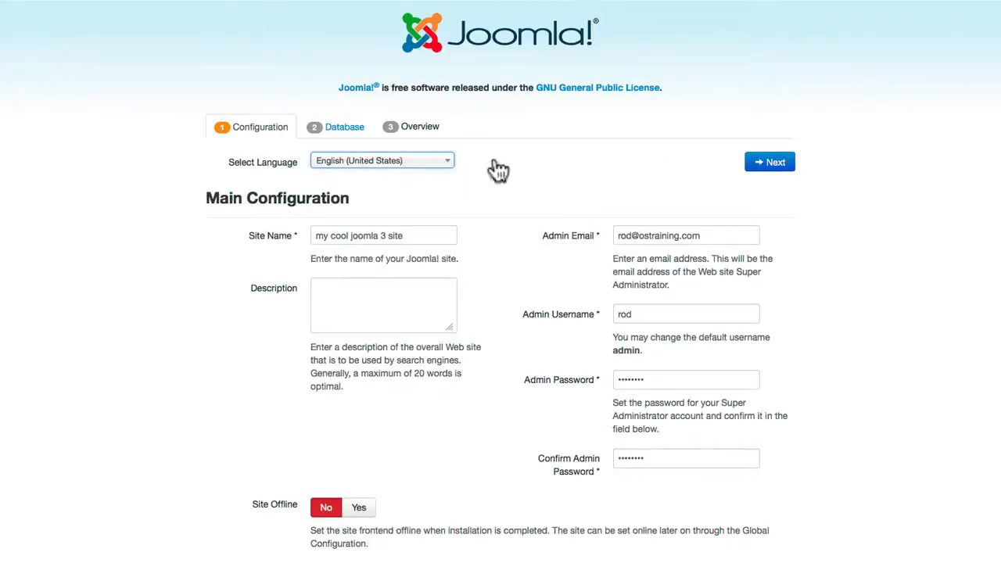
# Step: Move to Database Configuration and set the database name to j3ost
pyautogui.click(769, 161)
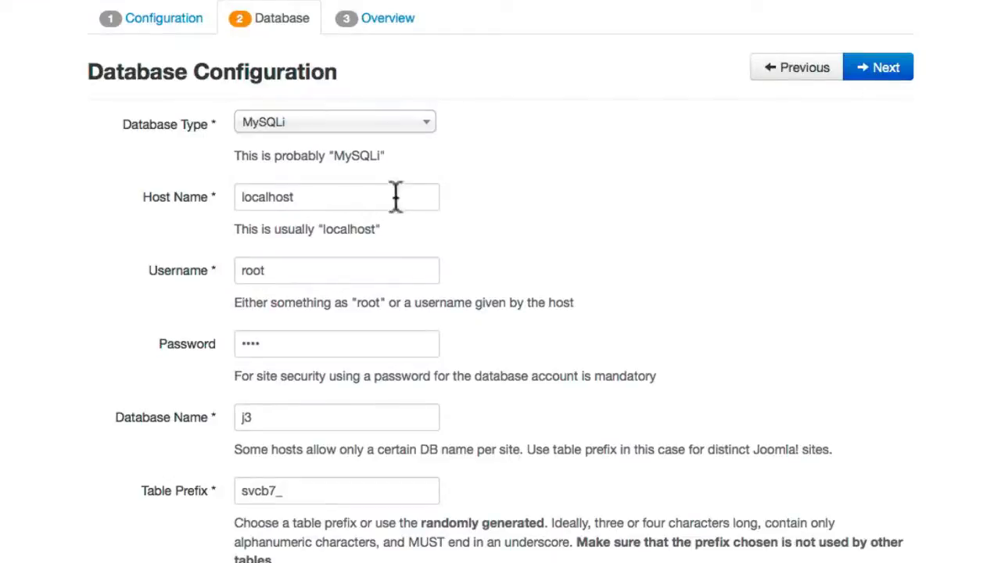
pyautogui.moveTo(366, 159)
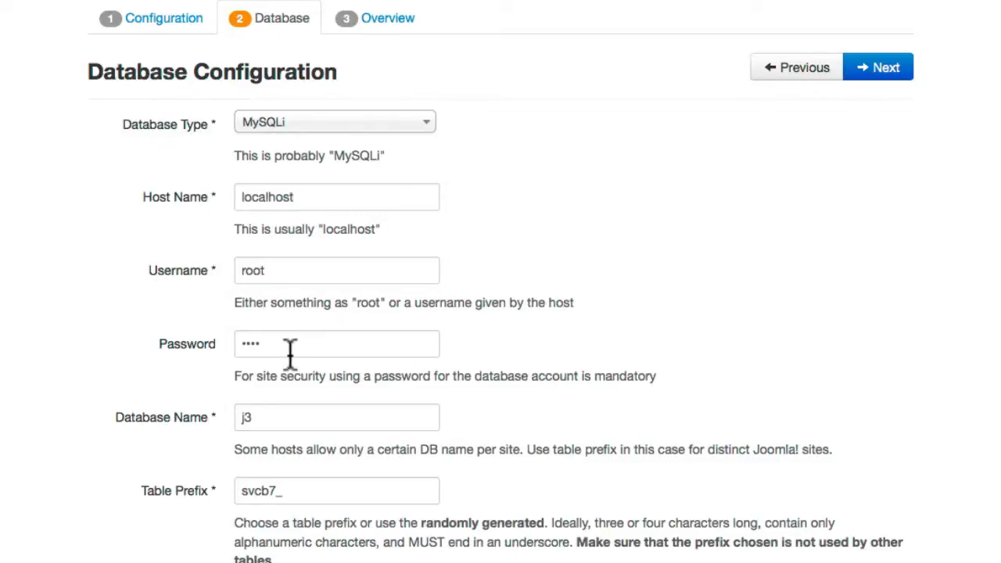
pyautogui.click(336, 416)
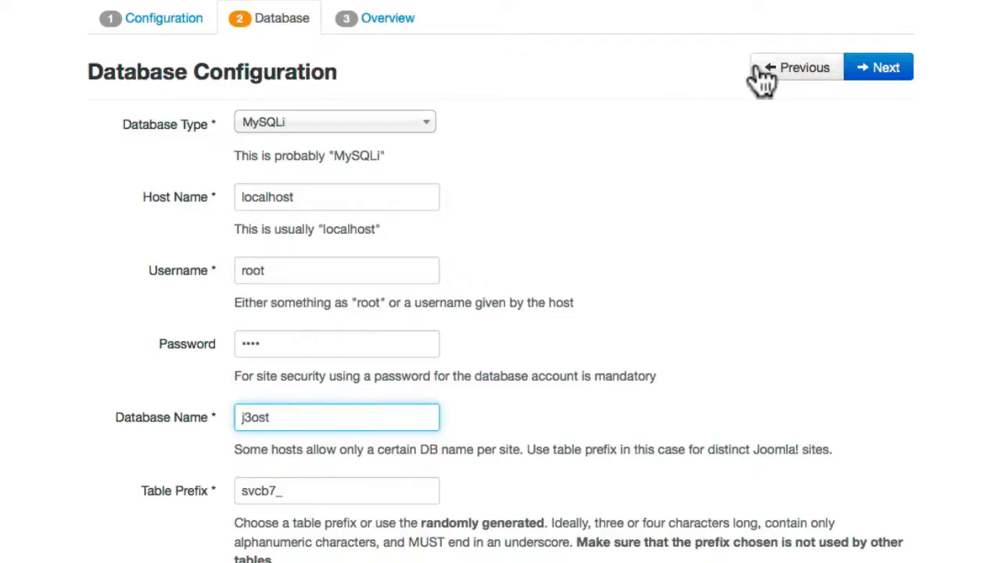
# Step: On the Overview step keep Blog English (GB) sample data and set Email Configuration to Yes
pyautogui.click(878, 66)
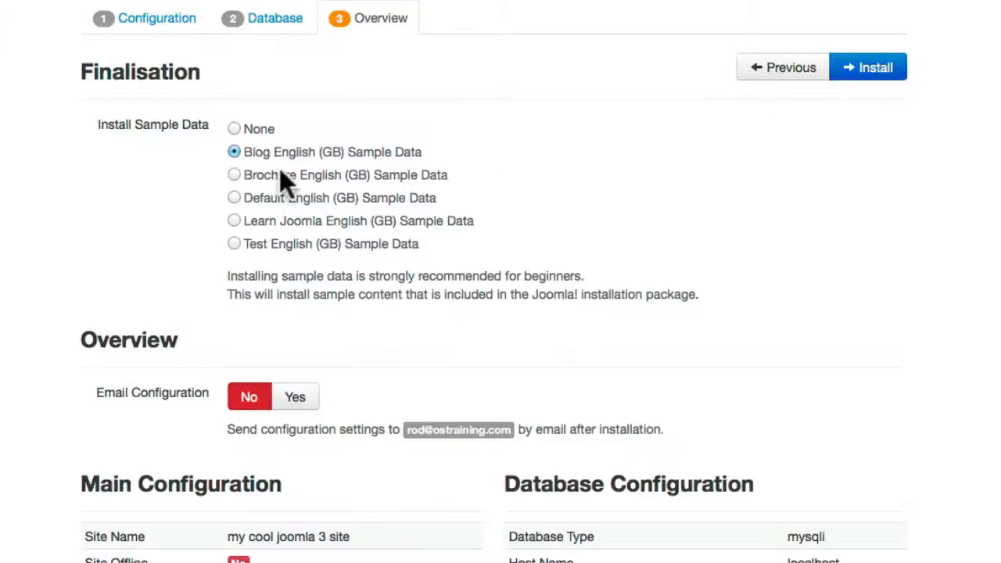
pyautogui.moveTo(231, 133)
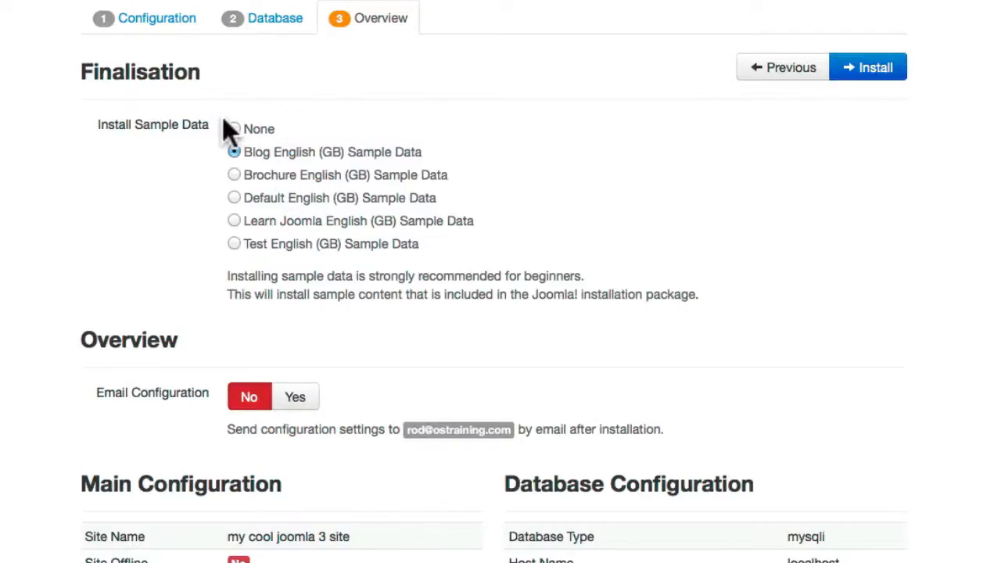
pyautogui.moveTo(238, 172)
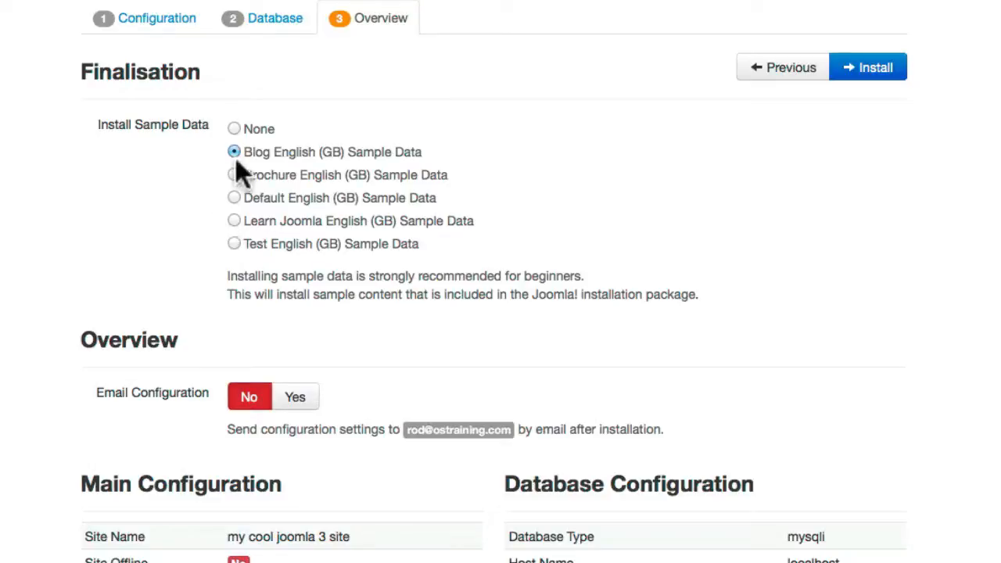
pyautogui.moveTo(266, 204)
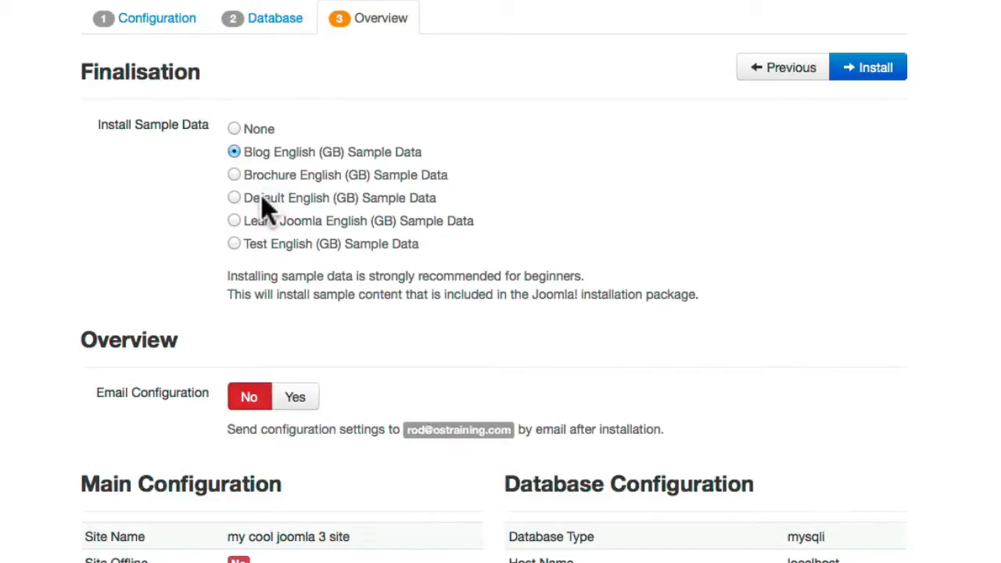
pyautogui.moveTo(320, 206)
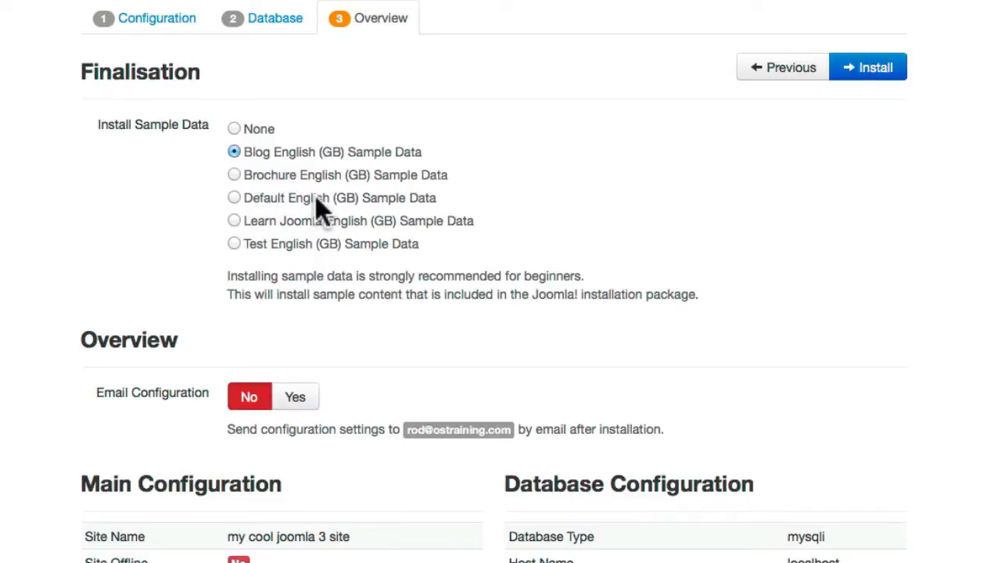
pyautogui.moveTo(372, 234)
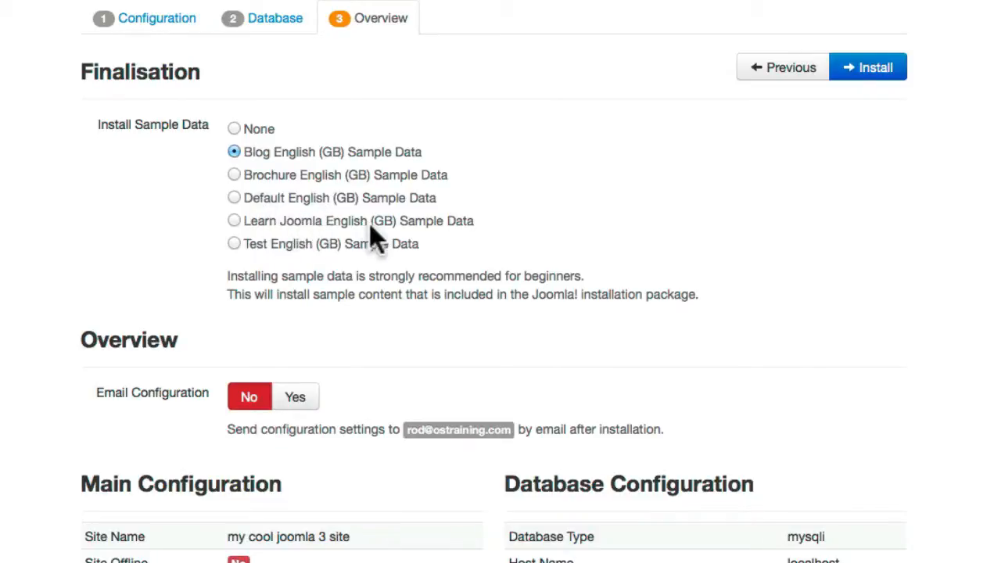
pyautogui.moveTo(313, 316)
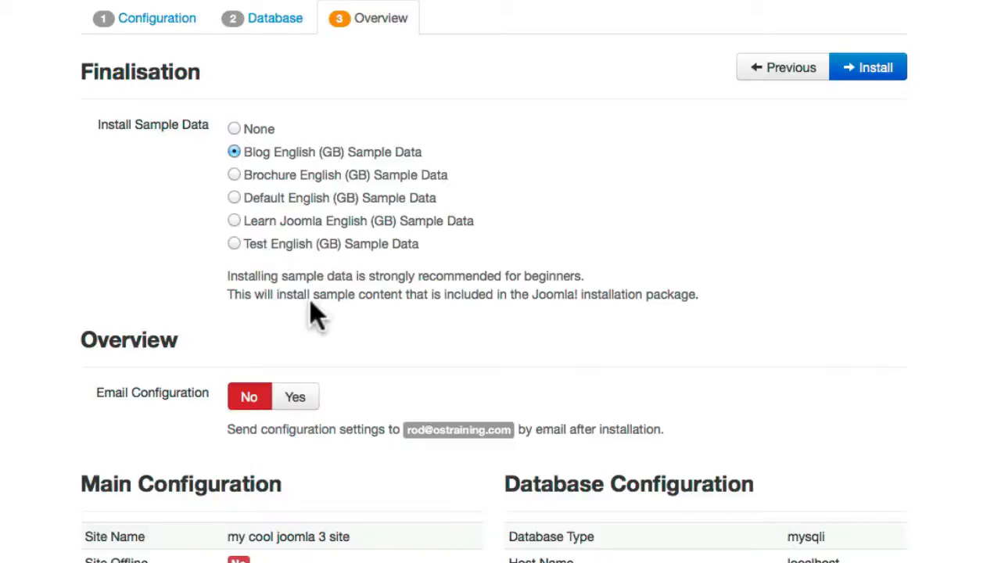
pyautogui.moveTo(133, 291)
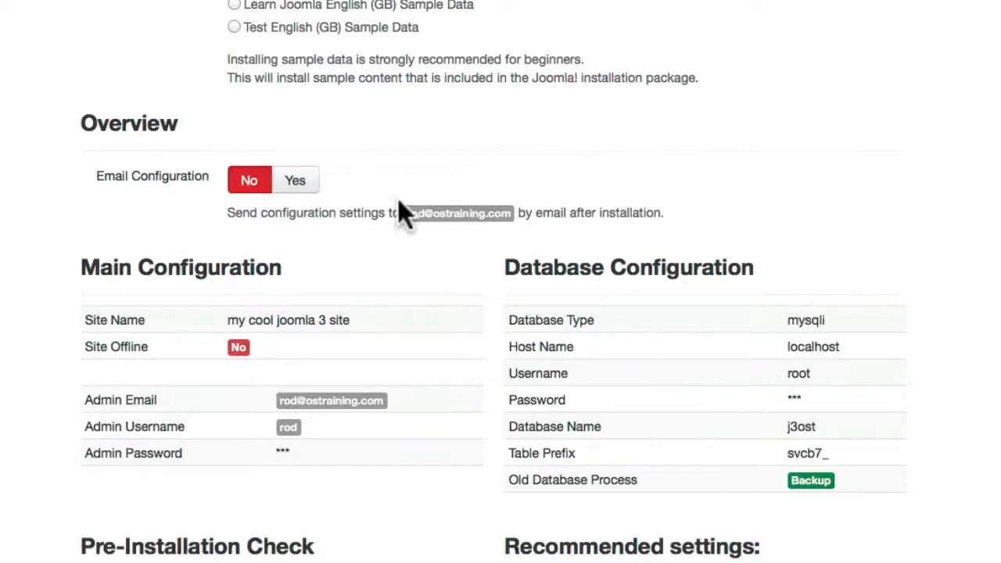
pyautogui.moveTo(219, 204)
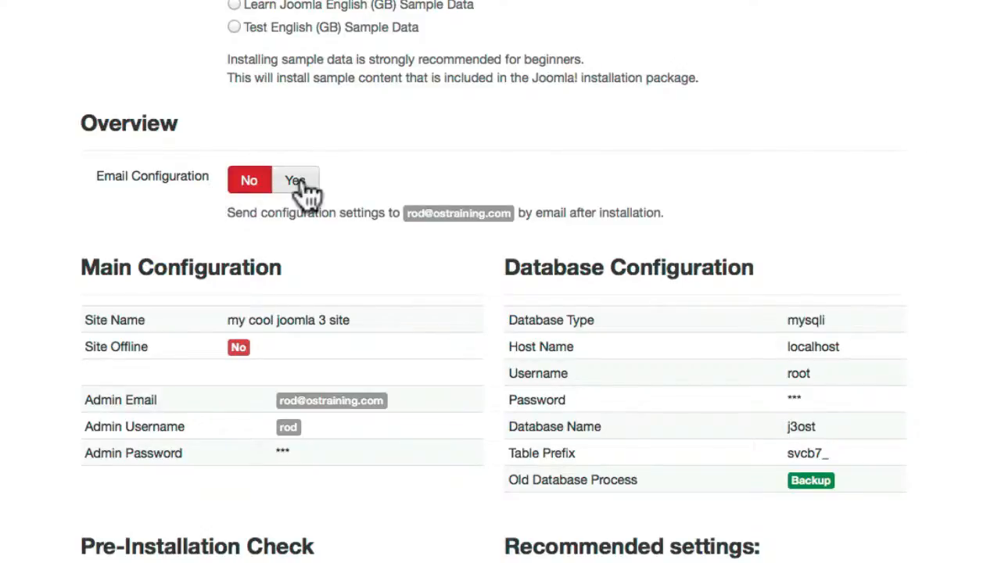
pyautogui.click(294, 180)
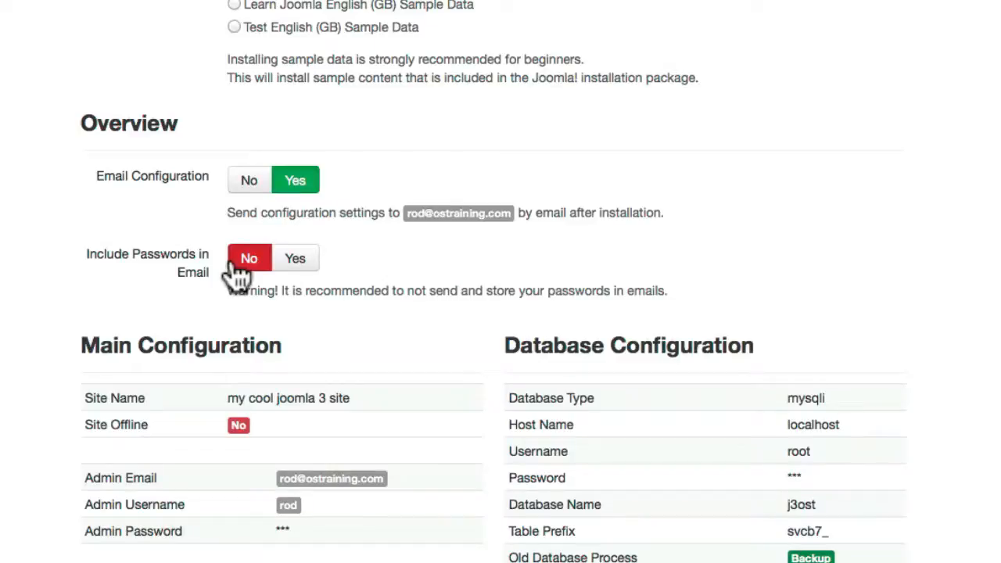
pyautogui.moveTo(12, 321)
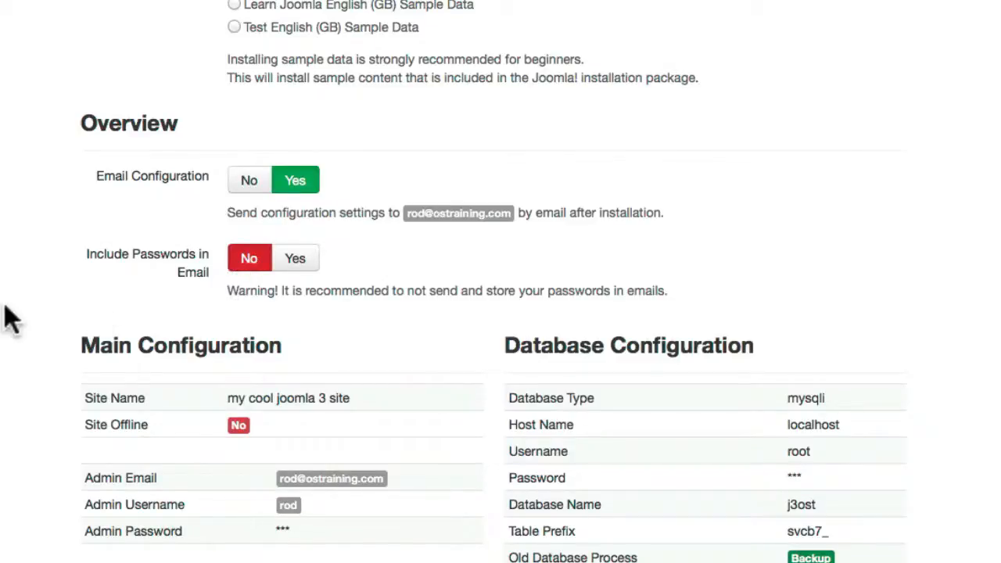
# Step: Review the Overview, Pre-Installation Check and recommended PHP settings before installing
pyautogui.scroll(-3)
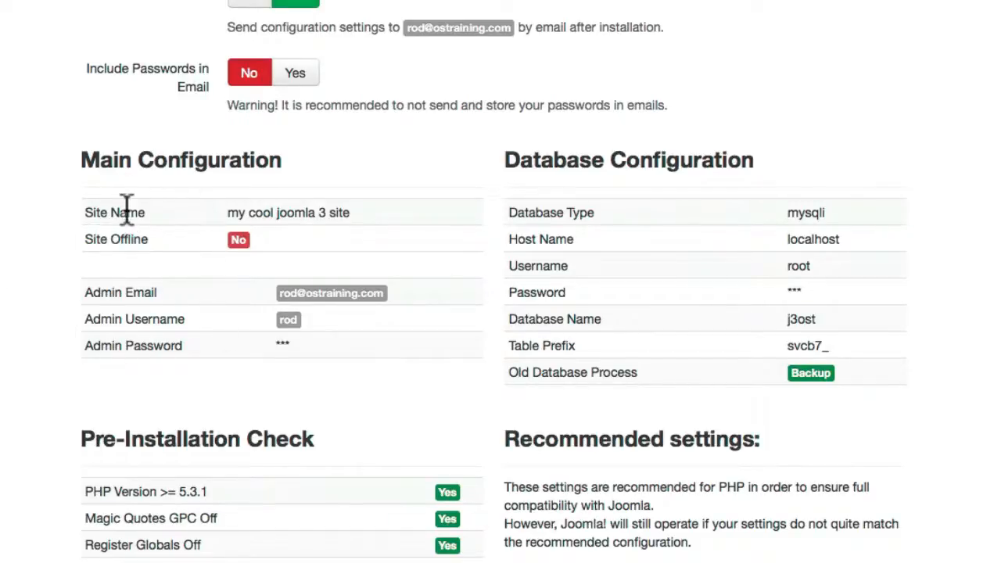
pyautogui.scroll(-3)
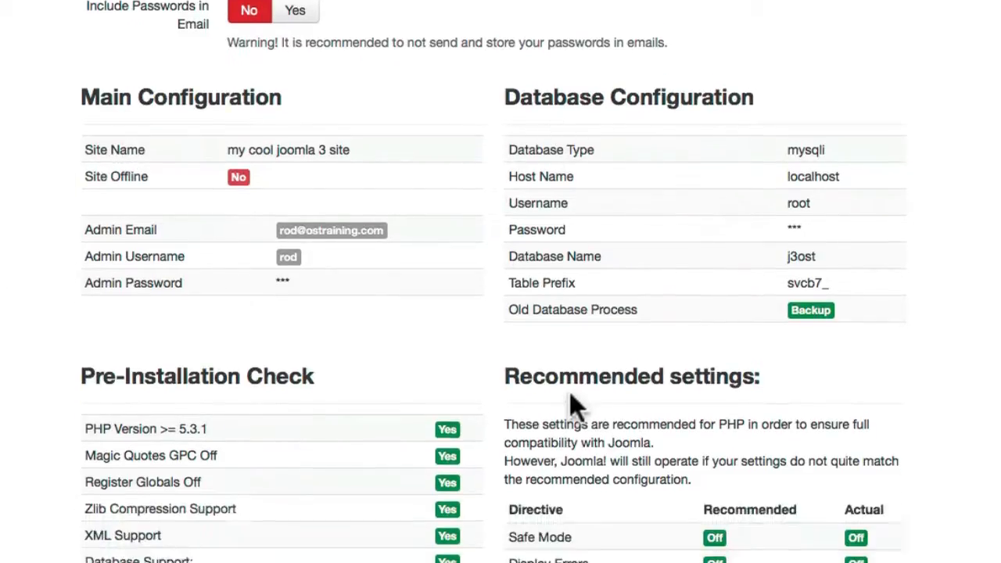
pyautogui.scroll(-3)
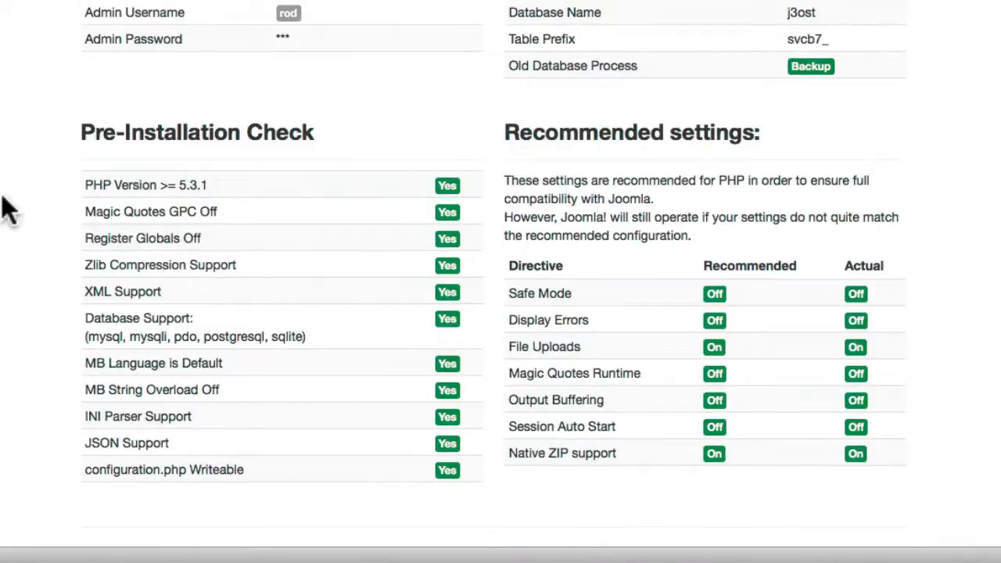
pyautogui.doubleClick(140, 211)
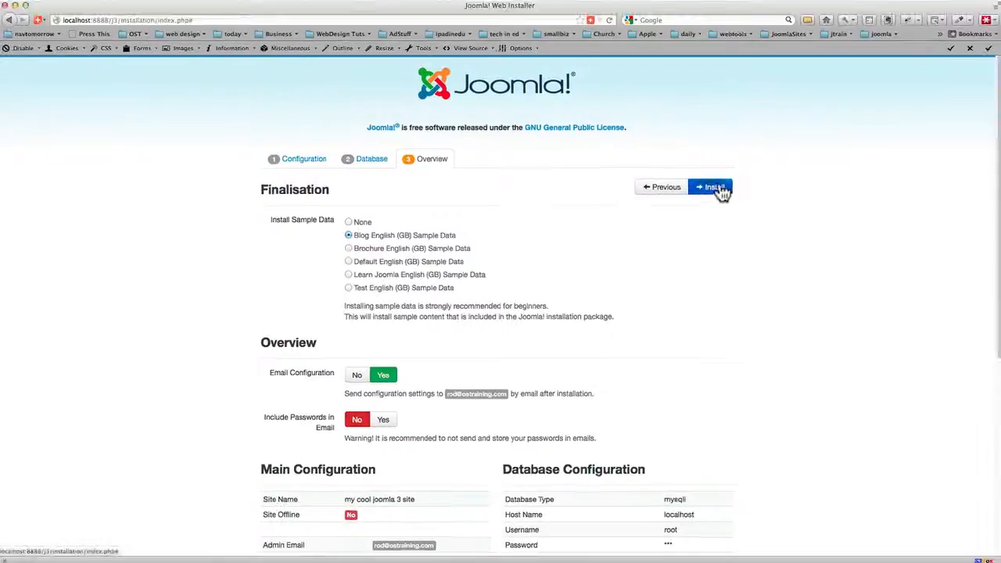
# Step: Install Joomla, remove the installation folder and view the new blog site's front end
pyautogui.click(710, 188)
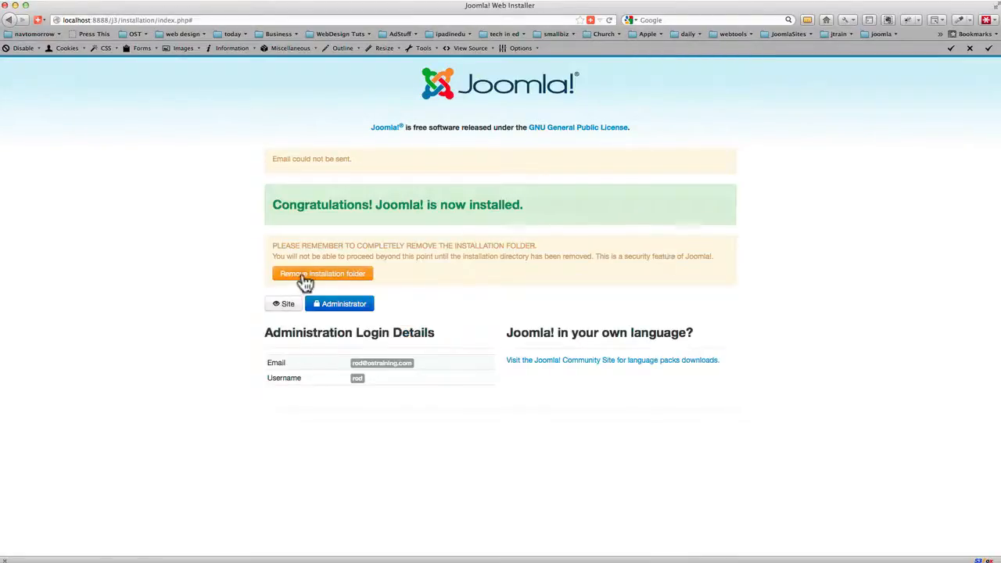
pyautogui.moveTo(325, 281)
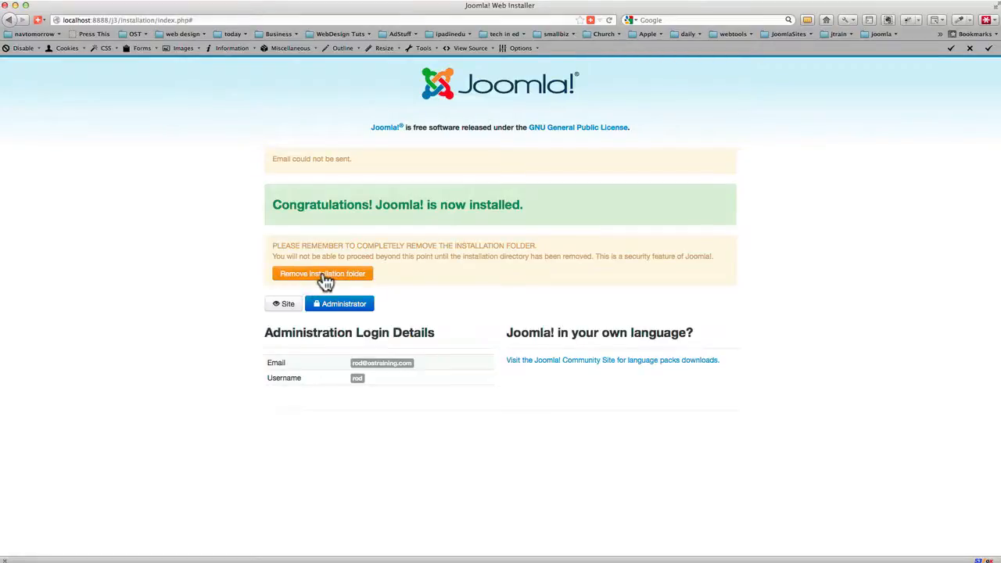
pyautogui.click(322, 272)
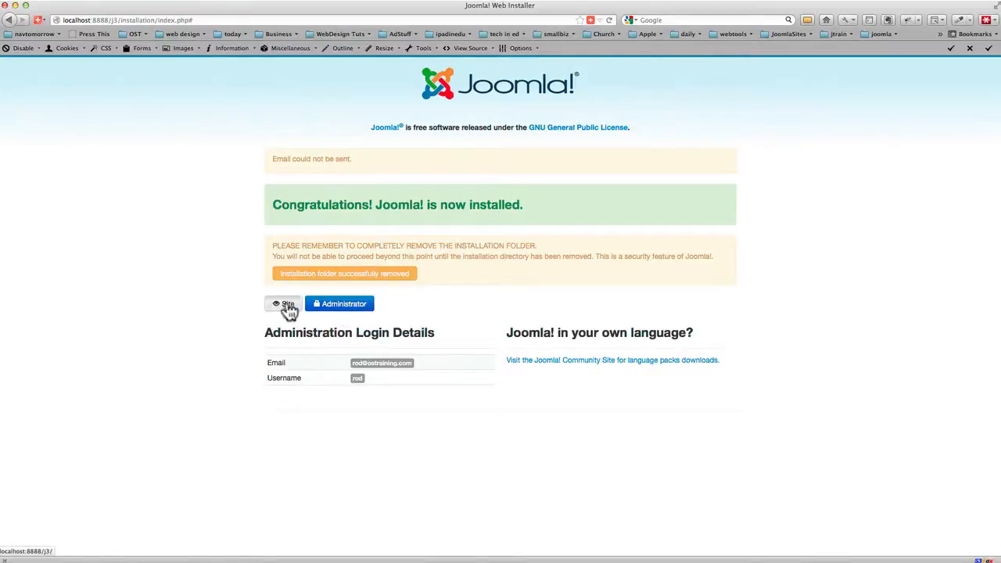
pyautogui.click(282, 304)
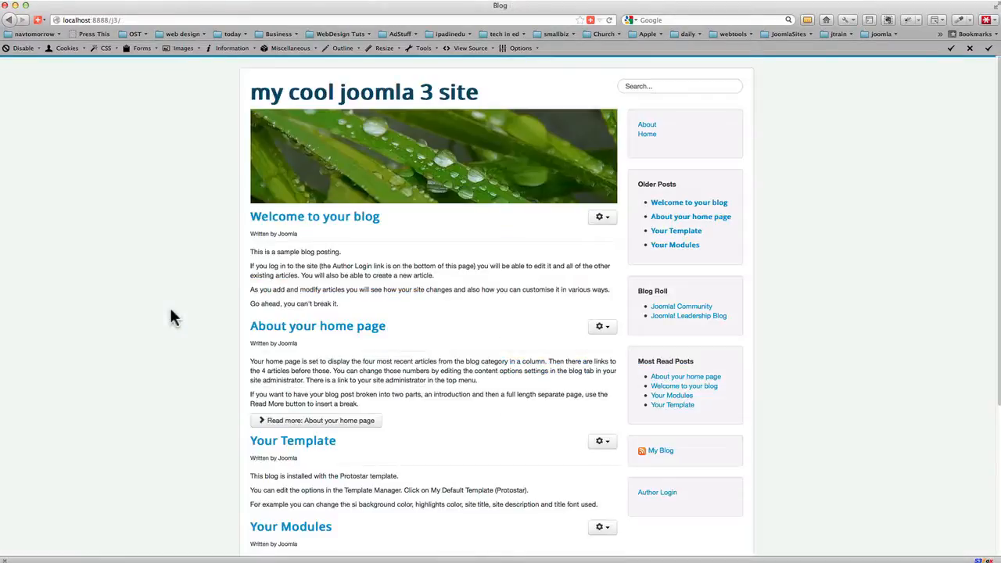